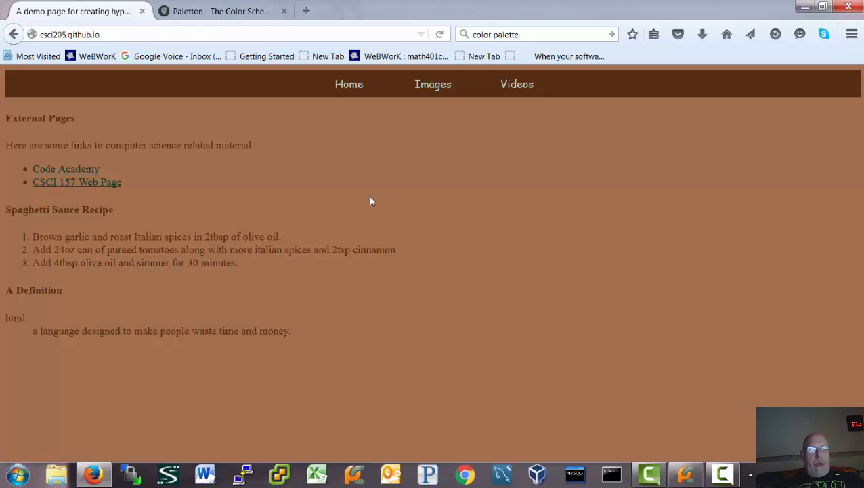
{"action": "mouse_move", "coordinate": [405, 201]}
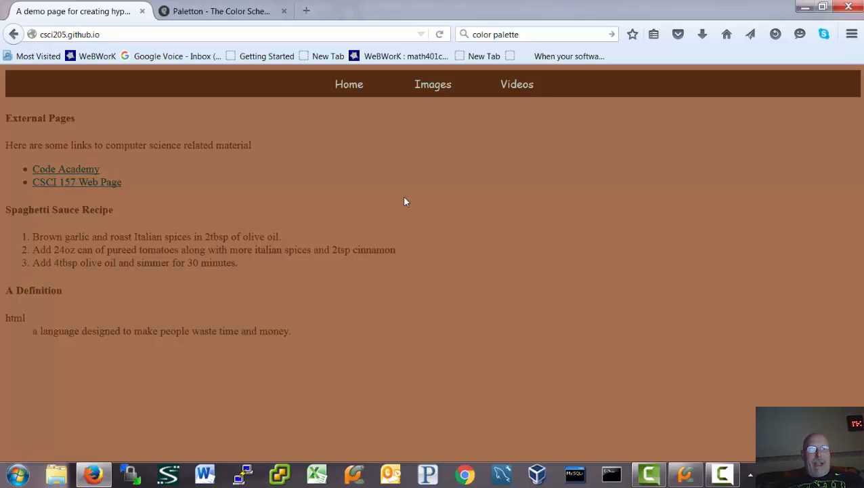
{"action": "mouse_move", "coordinate": [274, 150]}
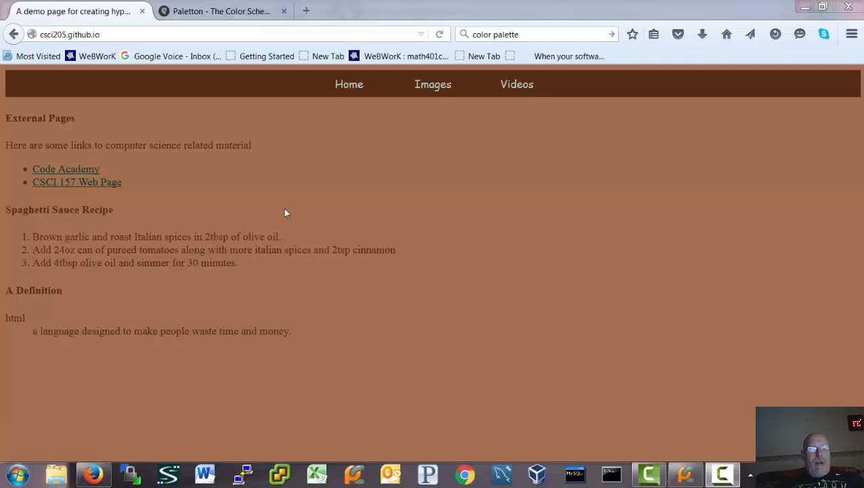
{"action": "mouse_move", "coordinate": [200, 176]}
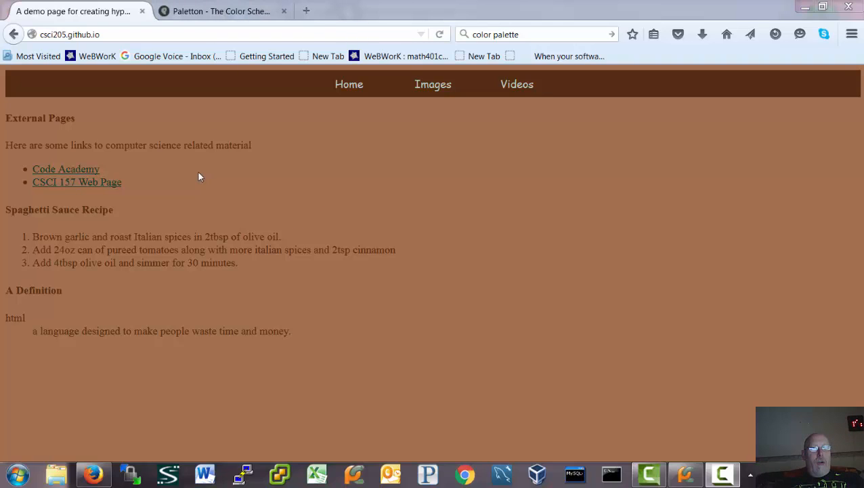
{"action": "mouse_move", "coordinate": [225, 158]}
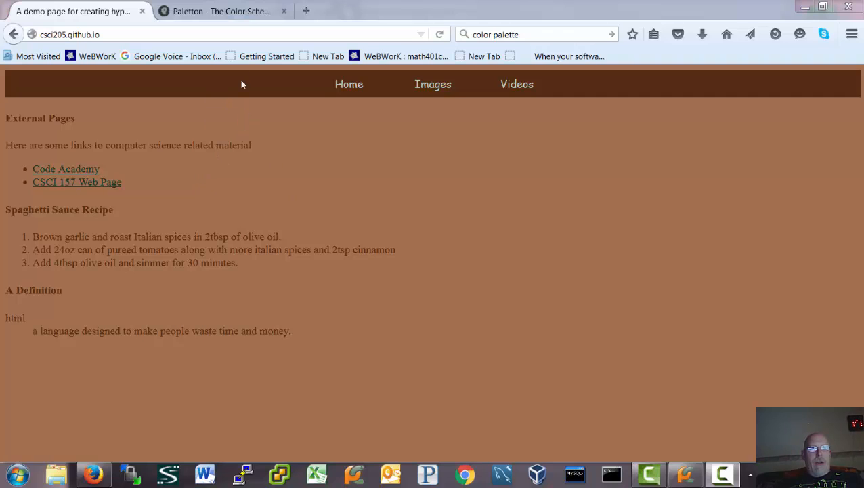
- Show the teal 32675E scheme in Paletton and add a complementary orange to it
{"action": "left_click", "coordinate": [221, 11]}
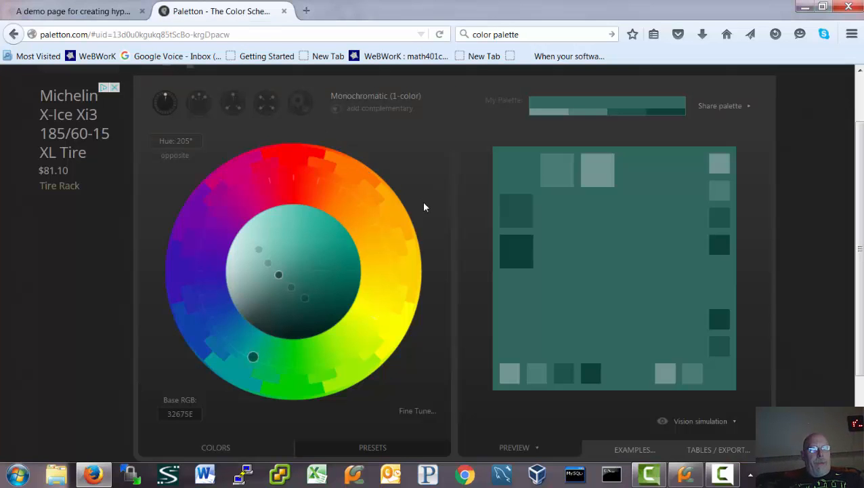
{"action": "mouse_move", "coordinate": [407, 145]}
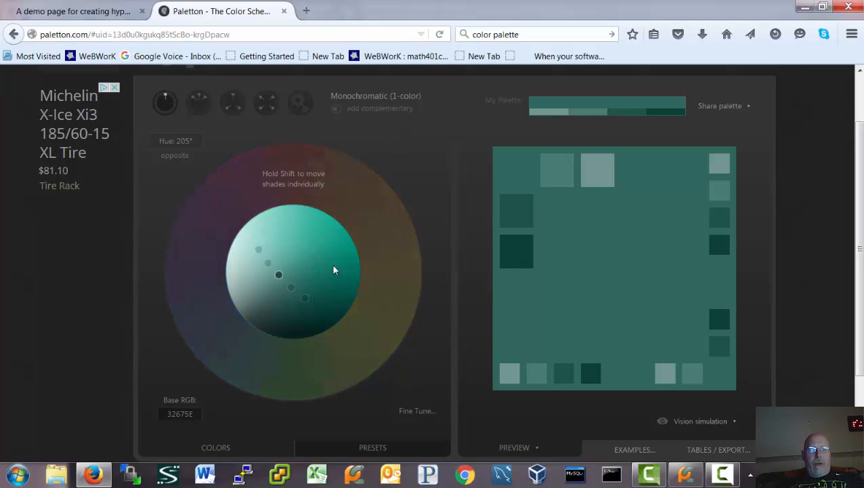
{"action": "mouse_move", "coordinate": [323, 272]}
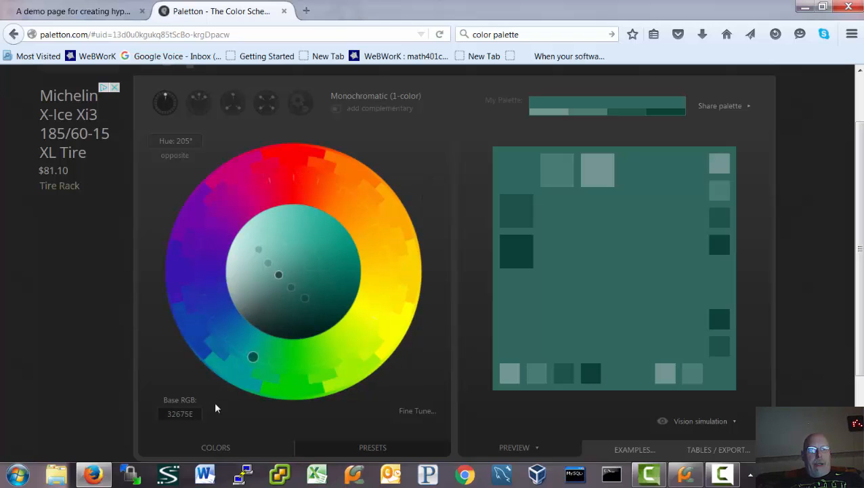
{"action": "left_click", "coordinate": [180, 413]}
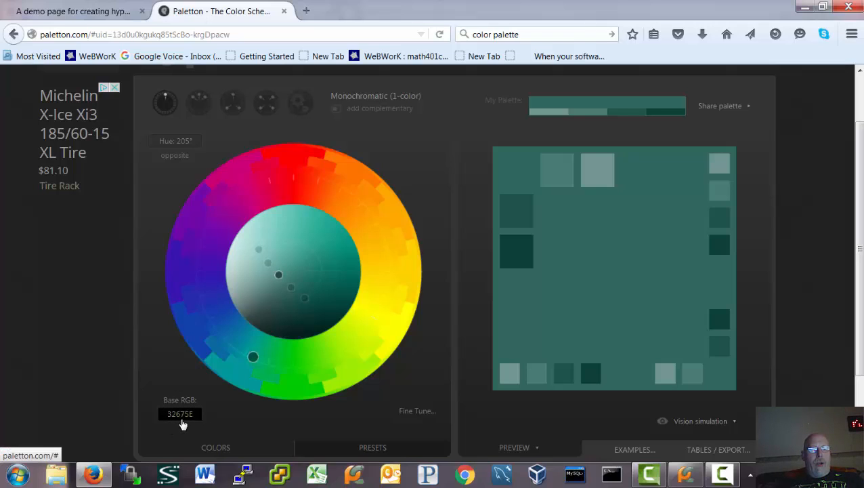
{"action": "mouse_move", "coordinate": [192, 425]}
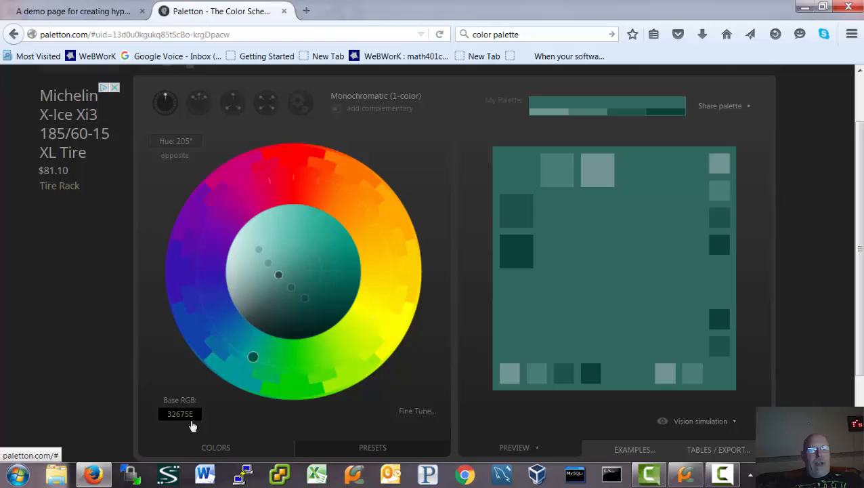
{"action": "mouse_move", "coordinate": [244, 345]}
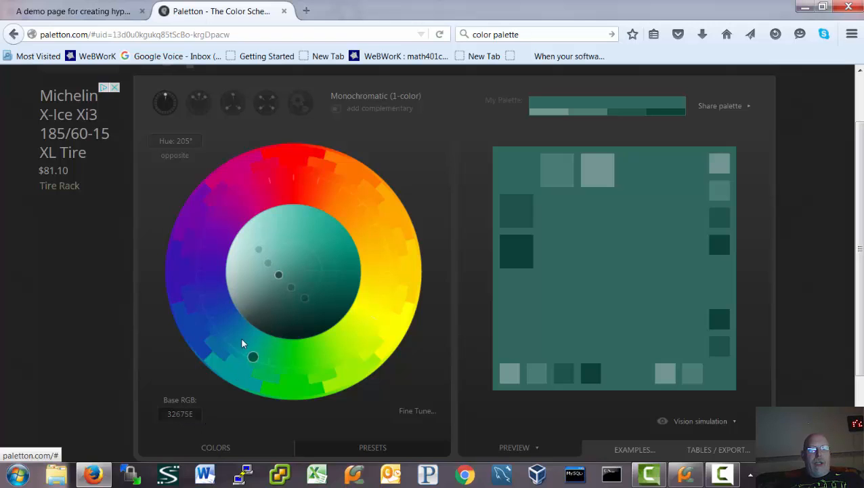
{"action": "mouse_move", "coordinate": [390, 214]}
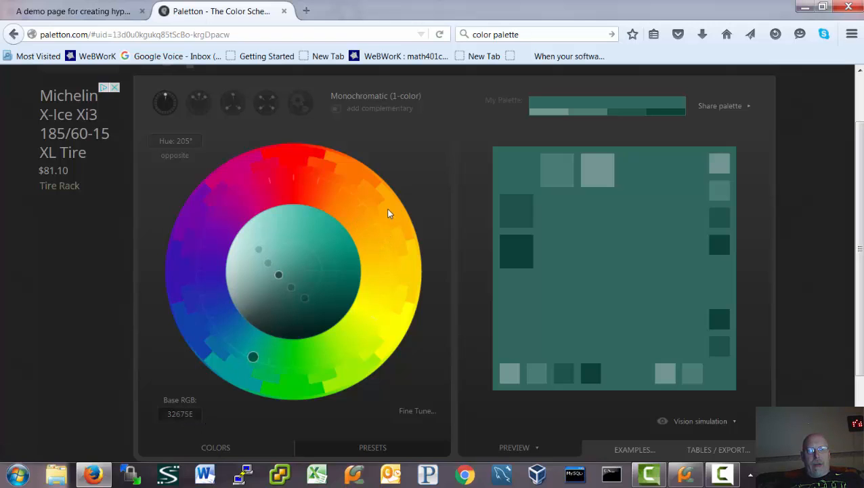
{"action": "mouse_move", "coordinate": [391, 227]}
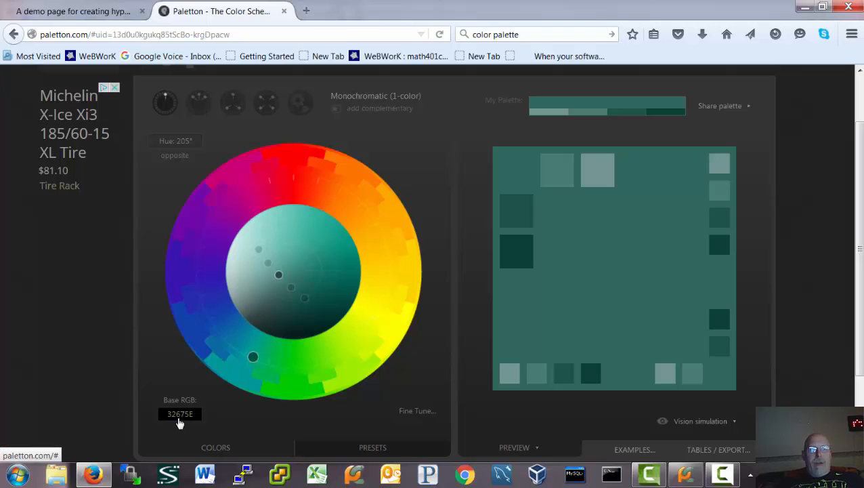
{"action": "mouse_move", "coordinate": [351, 374]}
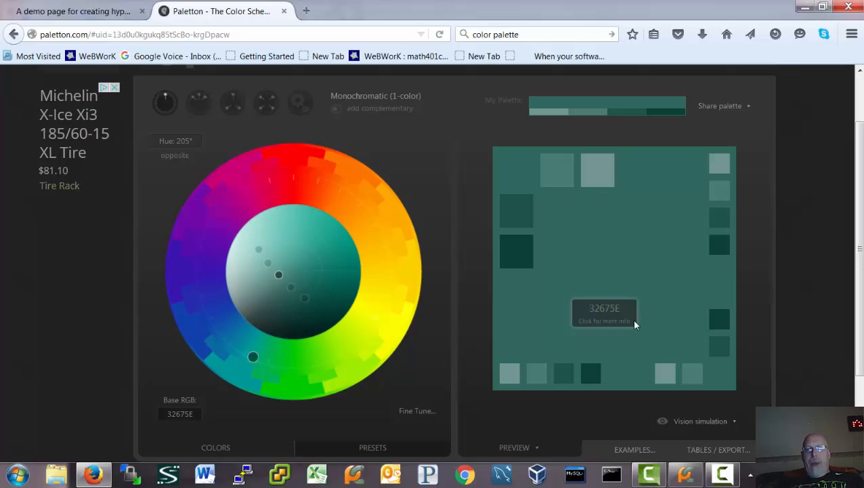
{"action": "mouse_move", "coordinate": [730, 283]}
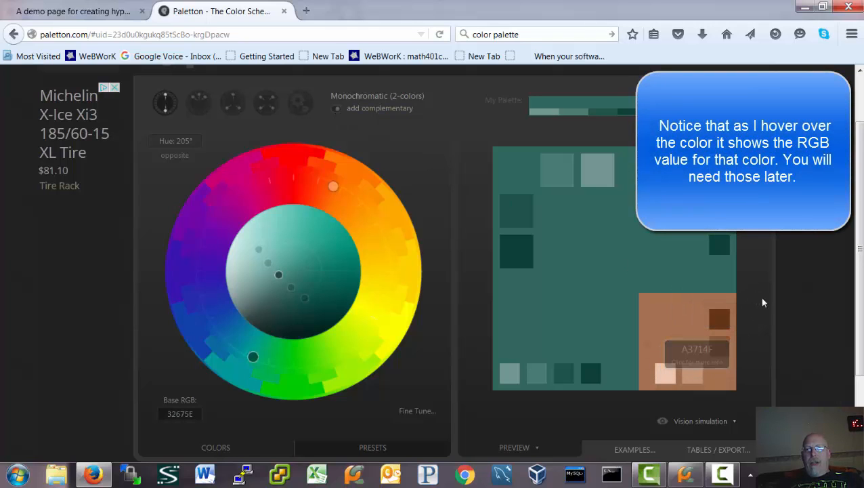
{"action": "mouse_move", "coordinate": [764, 302]}
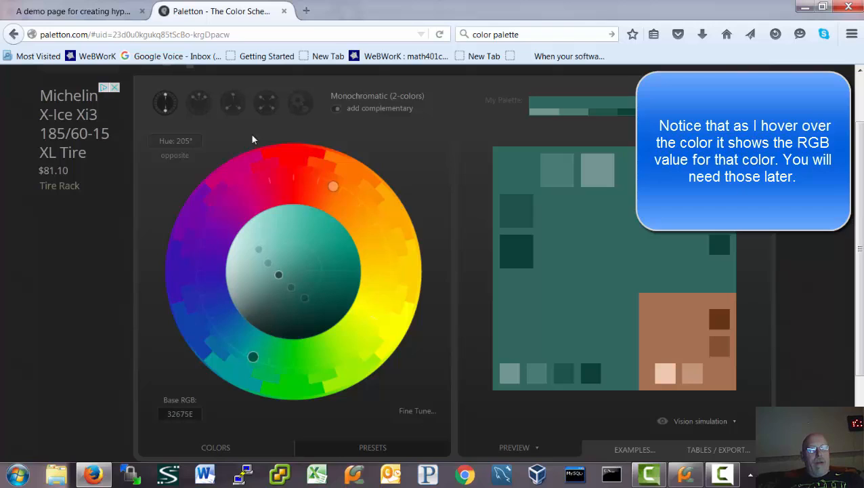
- Return to the brown demo page with its Home, Images and Videos nav bar
{"action": "left_click", "coordinate": [75, 11]}
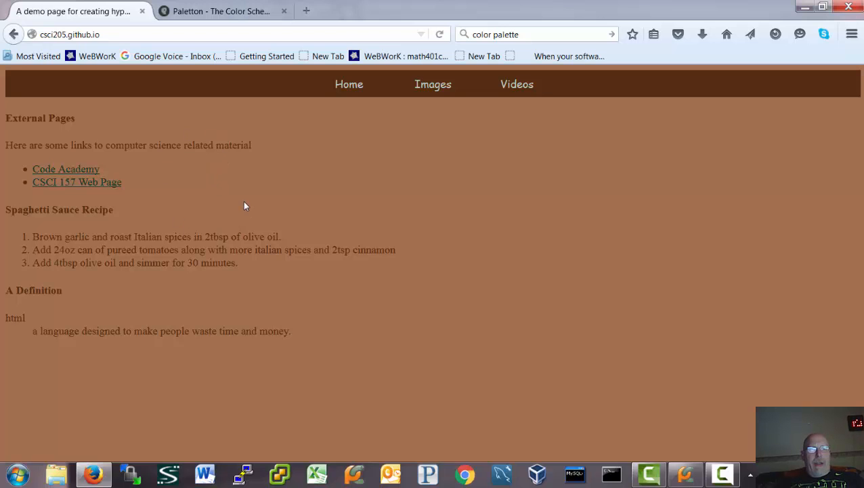
{"action": "mouse_move", "coordinate": [586, 108]}
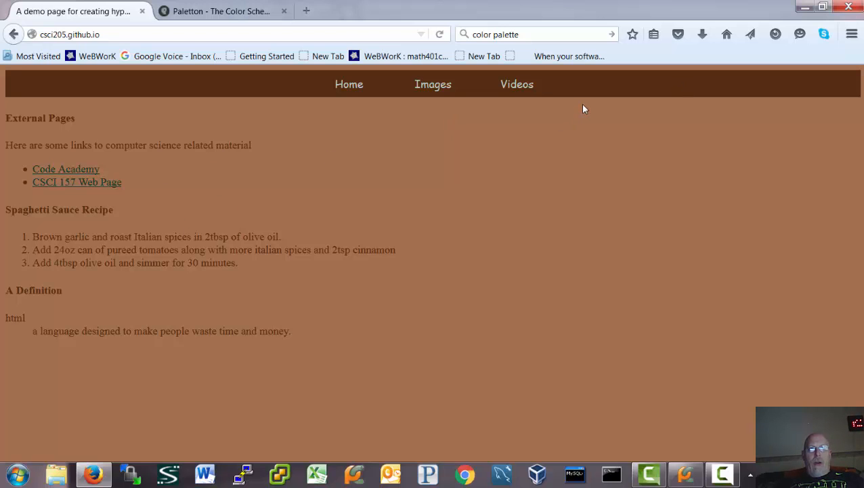
{"action": "mouse_move", "coordinate": [390, 144]}
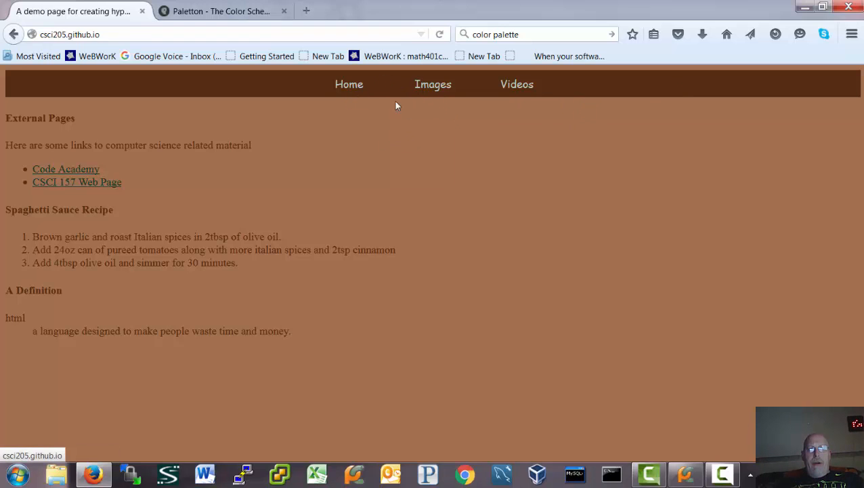
{"action": "mouse_move", "coordinate": [454, 233]}
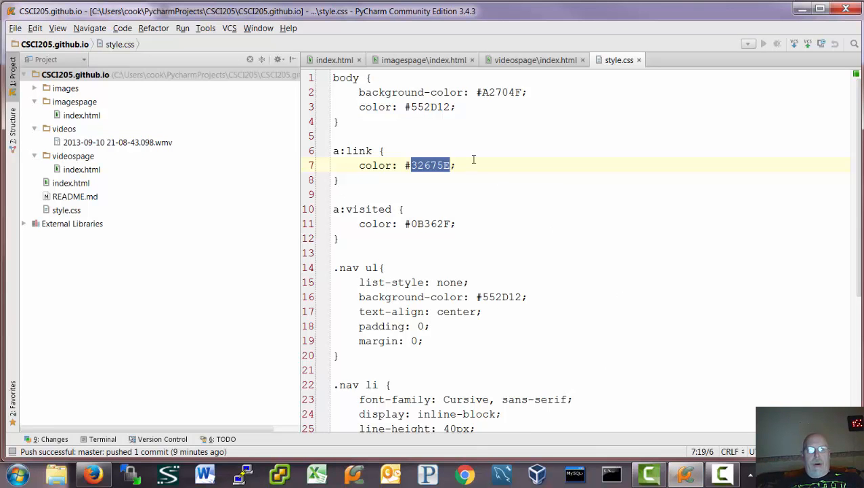
- Review the home page index.html and highlight its Home, Images, Videos nav list markup
{"action": "left_click", "coordinate": [335, 60]}
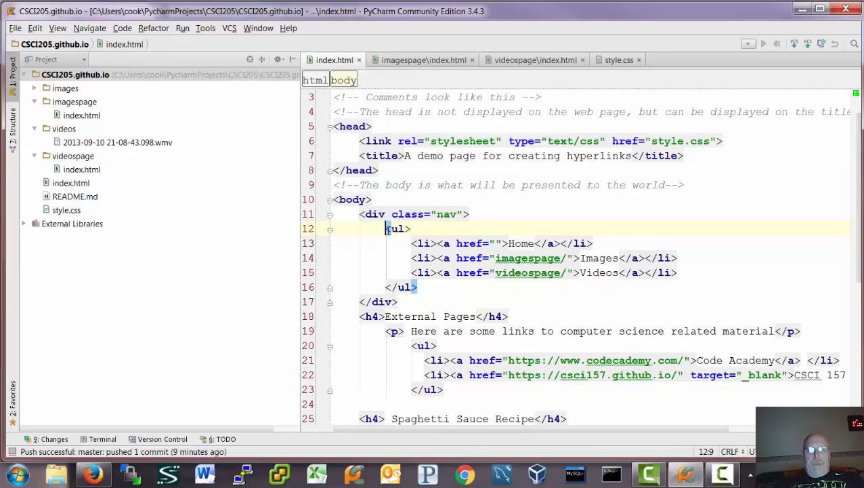
{"action": "left_click_drag", "start_coordinate": [386, 228], "coordinate": [418, 287]}
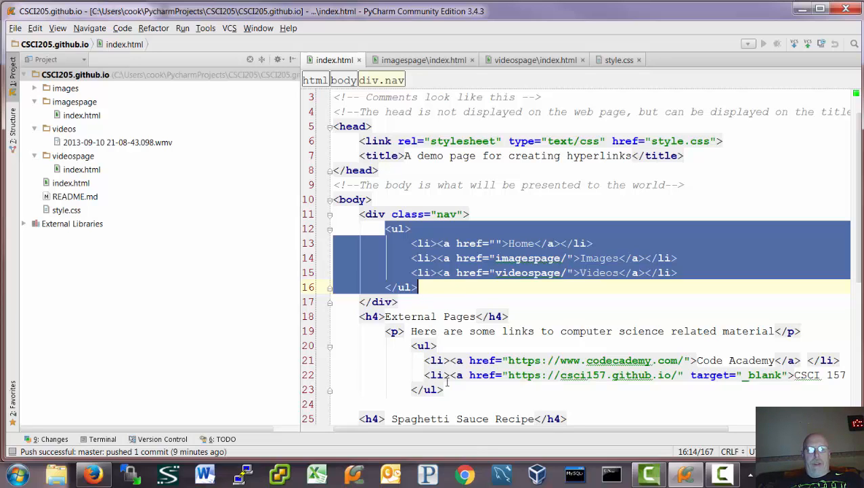
{"action": "left_click", "coordinate": [444, 389]}
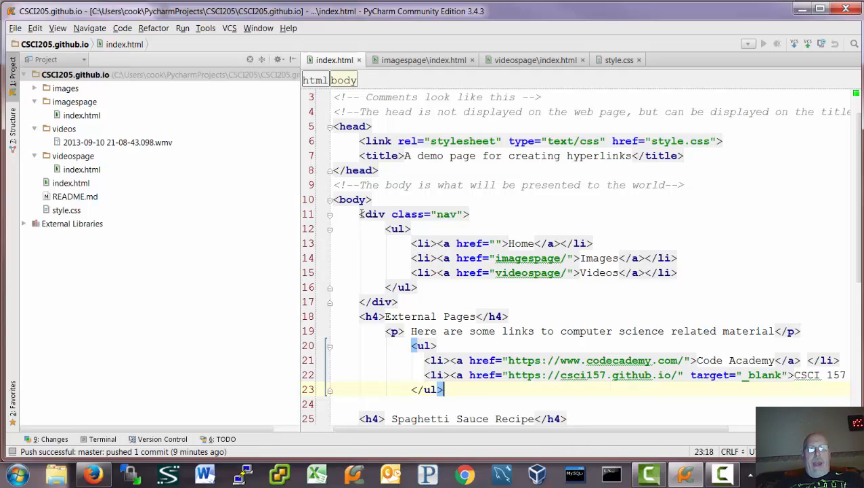
{"action": "left_click", "coordinate": [415, 215]}
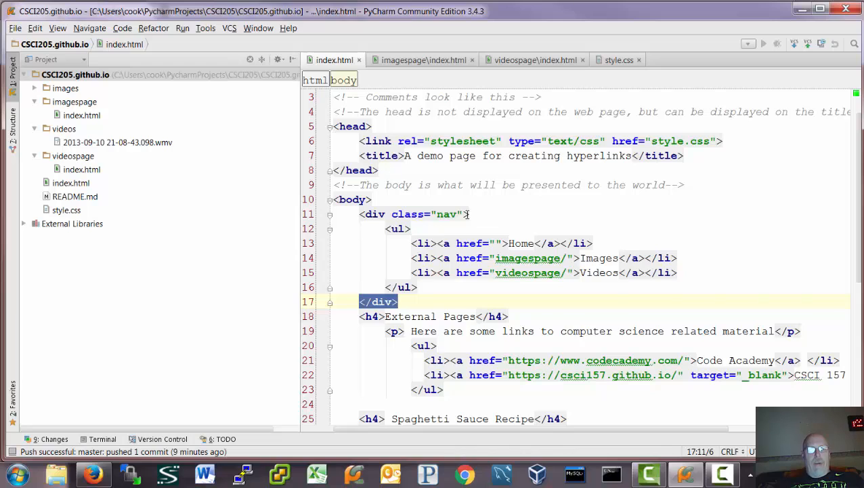
- Check the same navigation block in the images and videos pages' index.html files
{"action": "left_click", "coordinate": [469, 214]}
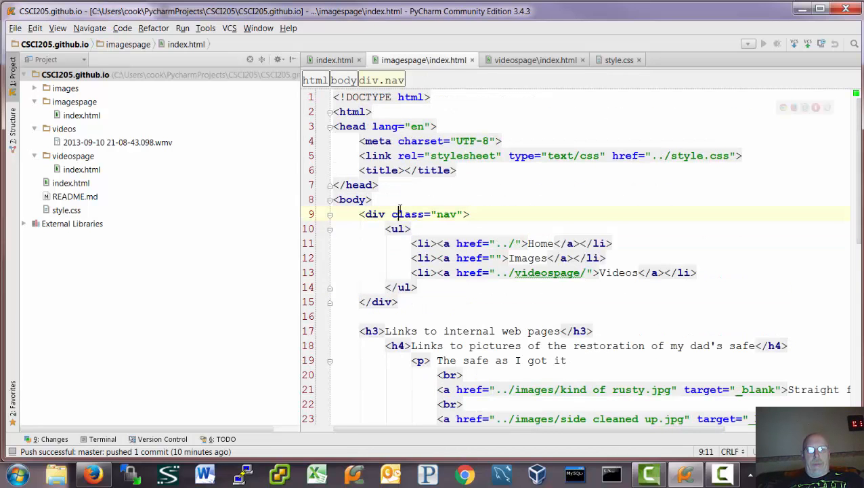
{"action": "left_click", "coordinate": [535, 60]}
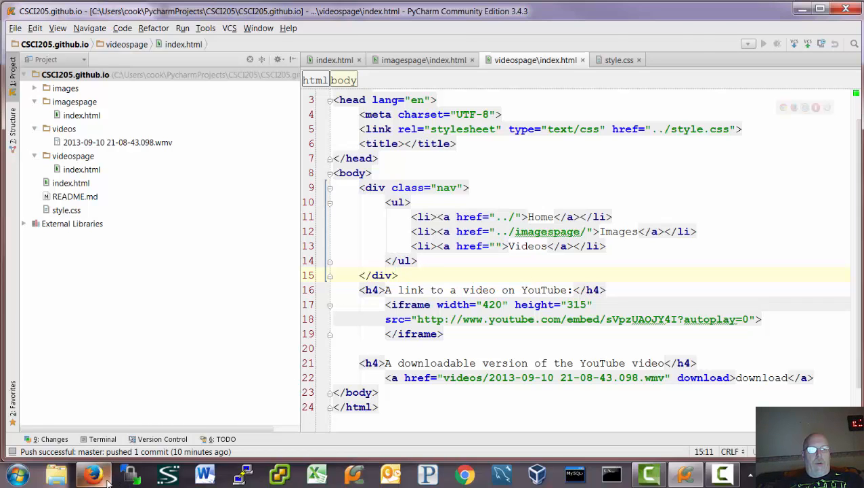
- Load the Images, Videos and Home pages via the nav bar, then show the Paletton palette
{"action": "left_click", "coordinate": [93, 474]}
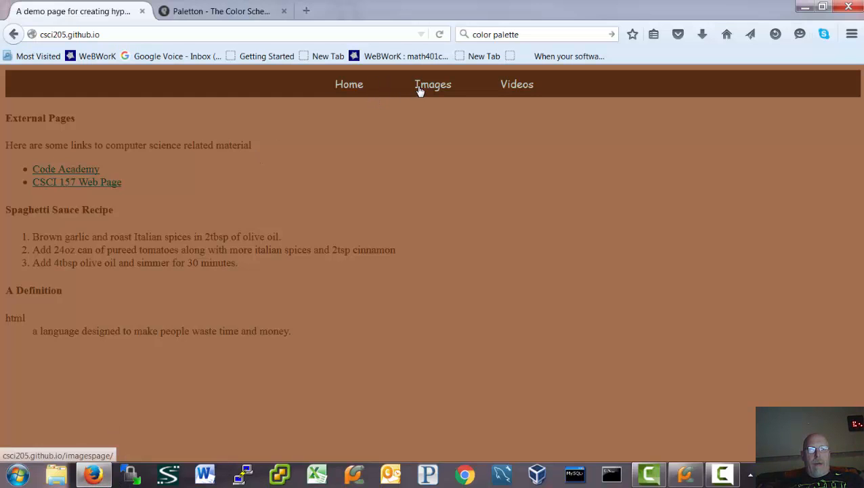
{"action": "left_click", "coordinate": [434, 84]}
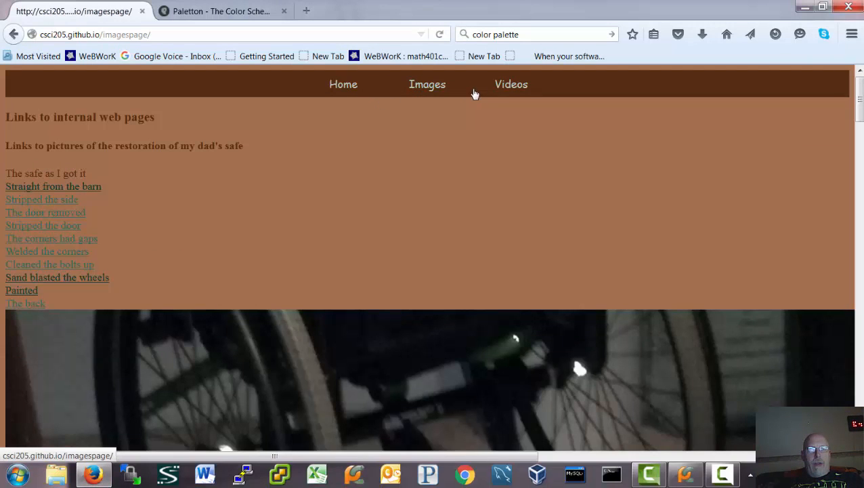
{"action": "left_click", "coordinate": [512, 84]}
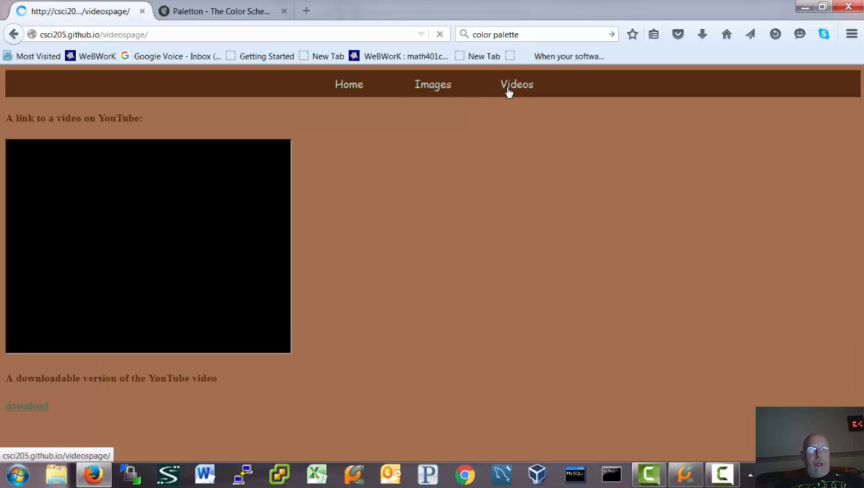
{"action": "left_click", "coordinate": [349, 84]}
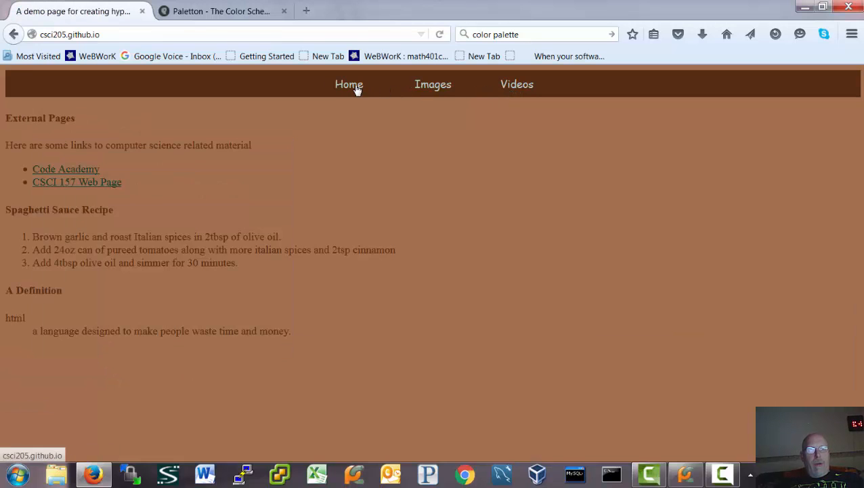
{"action": "mouse_move", "coordinate": [283, 103]}
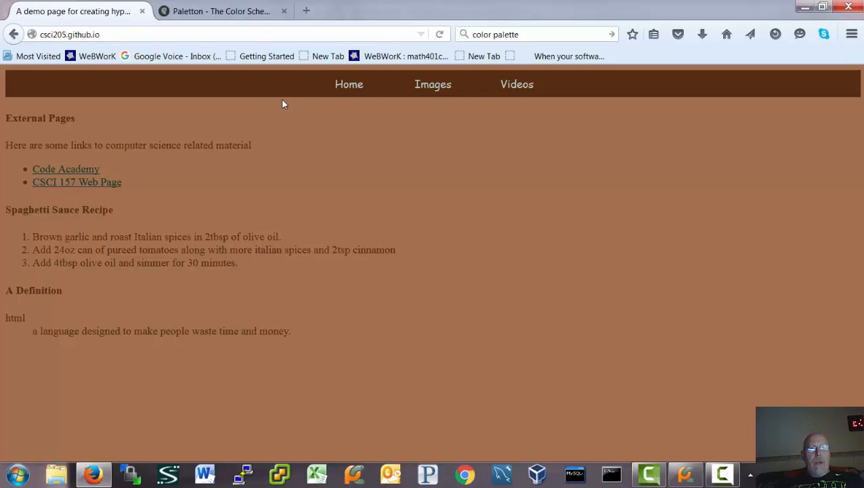
{"action": "left_click", "coordinate": [222, 11]}
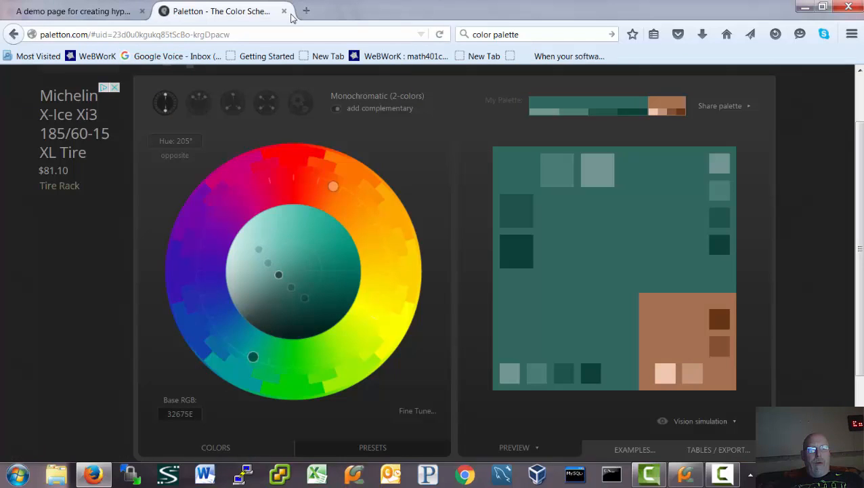
{"action": "mouse_move", "coordinate": [545, 461]}
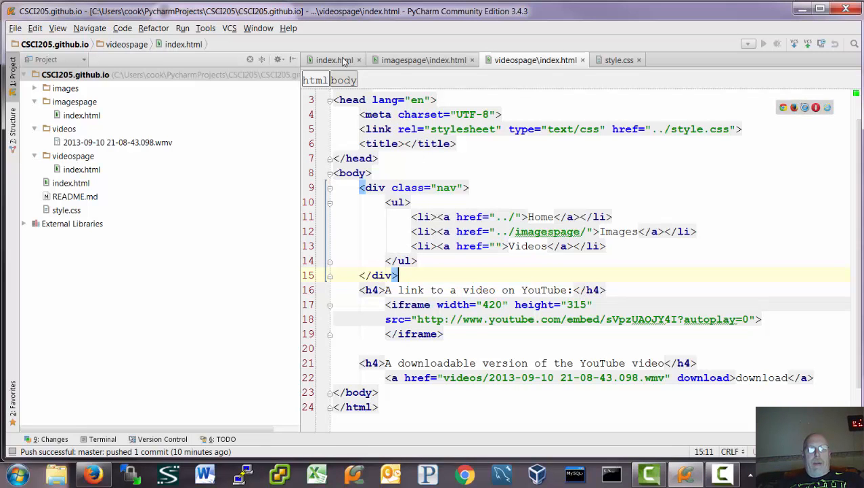
- View the home page's style.css stylesheet link in its head section
{"action": "left_click", "coordinate": [332, 59]}
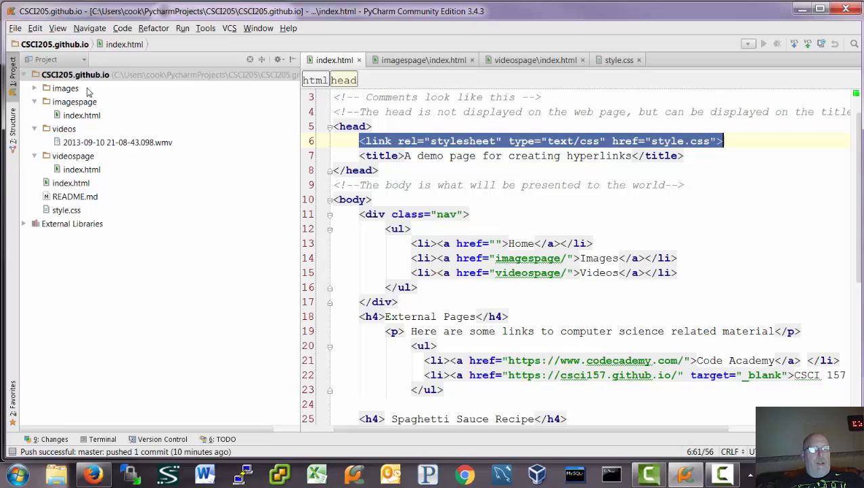
{"action": "right_click", "coordinate": [76, 74]}
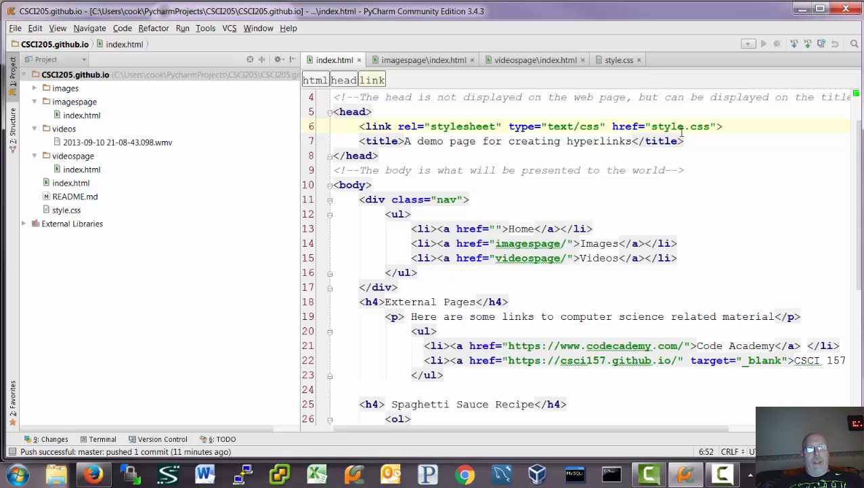
{"action": "mouse_move", "coordinate": [333, 195]}
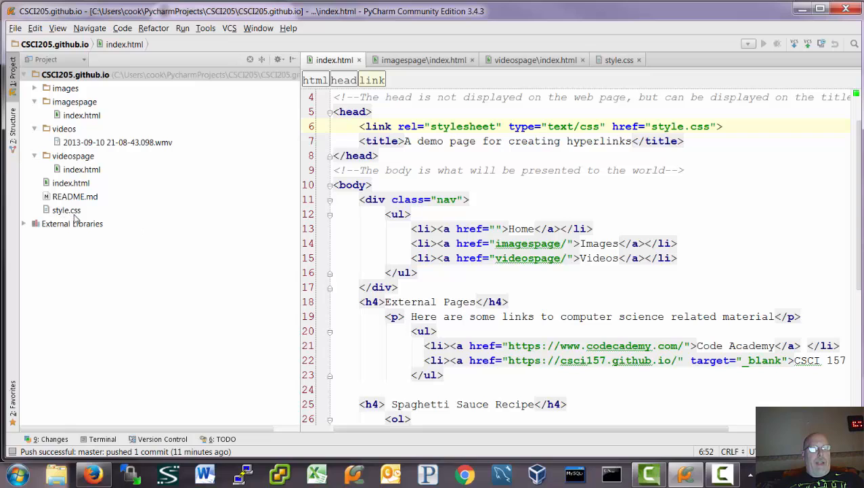
{"action": "mouse_move", "coordinate": [72, 215]}
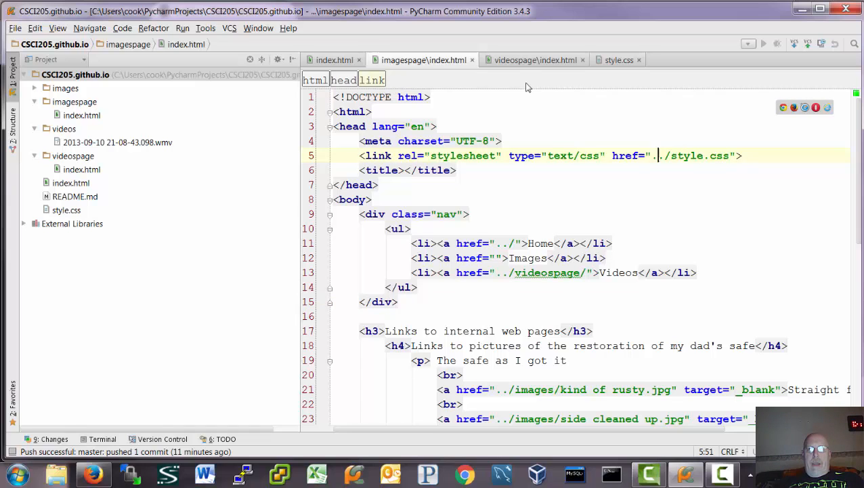
- Show the videos page's index.html with its ../style.css link and nav markup
{"action": "left_click", "coordinate": [535, 60]}
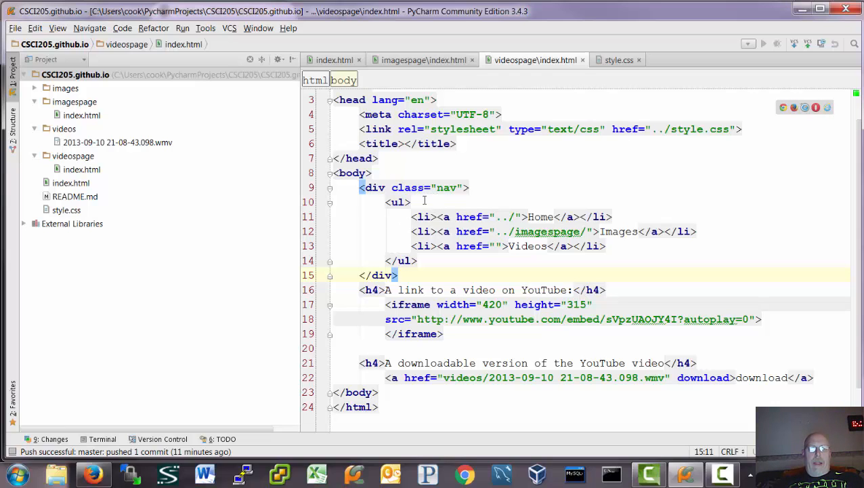
{"action": "mouse_move", "coordinate": [437, 197]}
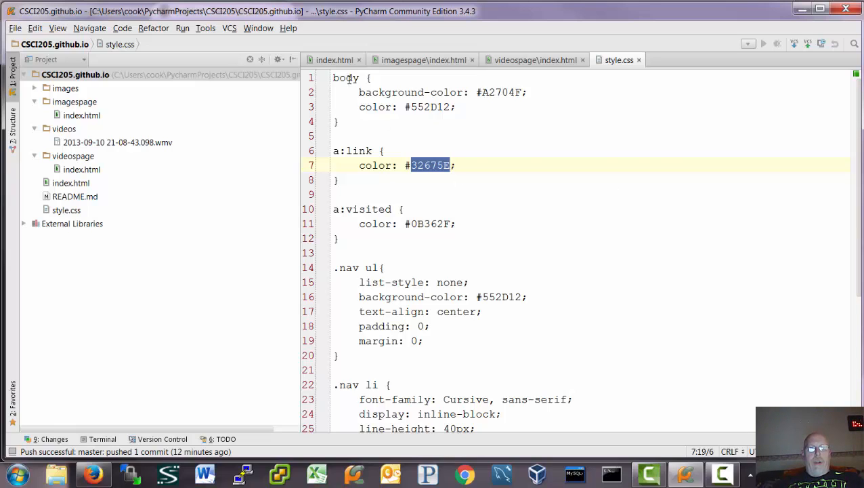
{"action": "left_click", "coordinate": [347, 78]}
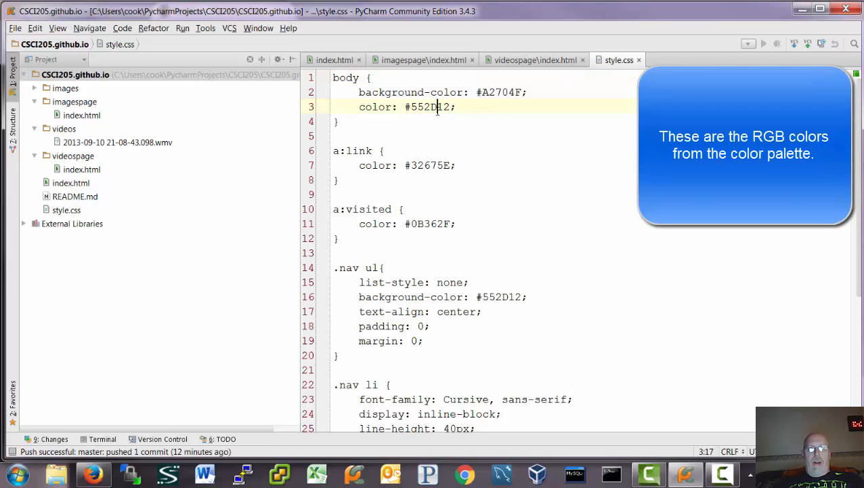
{"action": "double_click", "coordinate": [501, 93]}
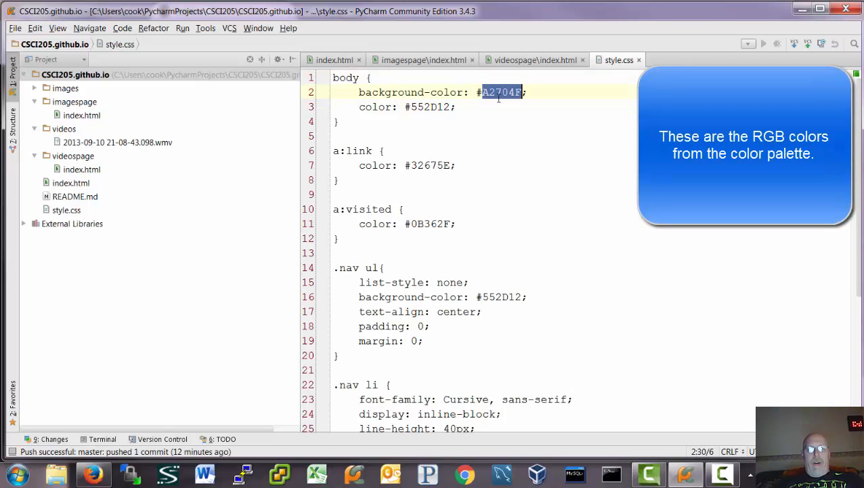
{"action": "left_click", "coordinate": [518, 106]}
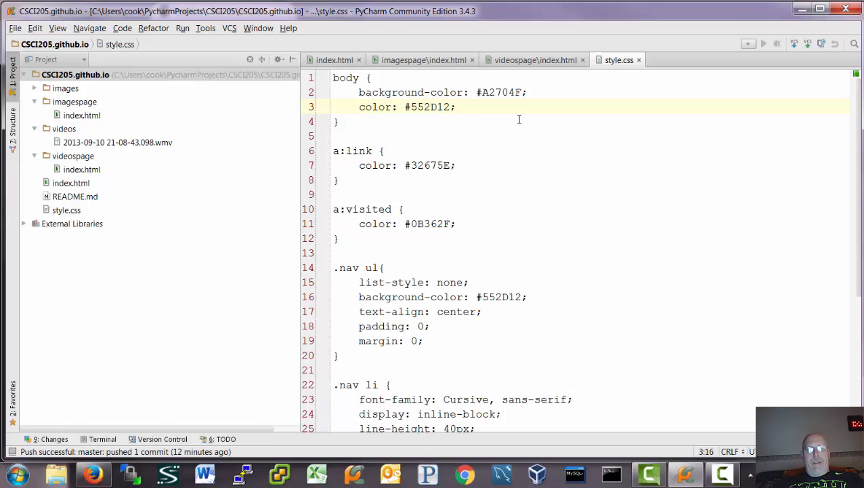
{"action": "mouse_move", "coordinate": [481, 121]}
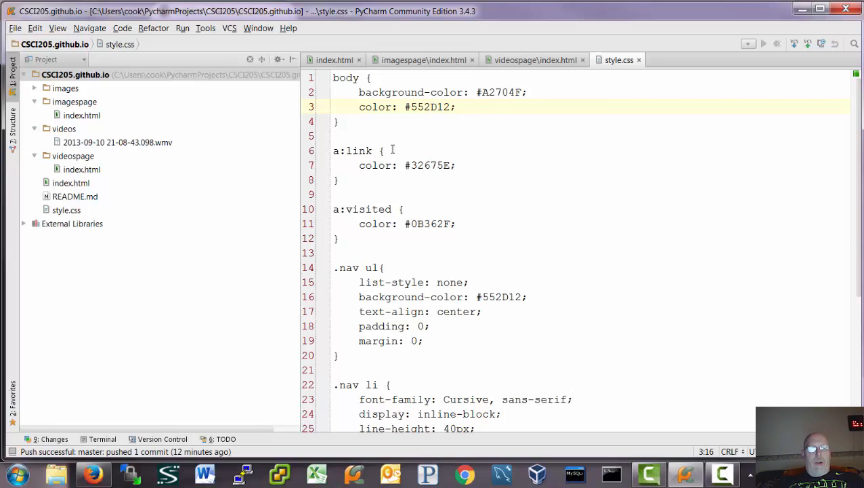
{"action": "mouse_move", "coordinate": [404, 151]}
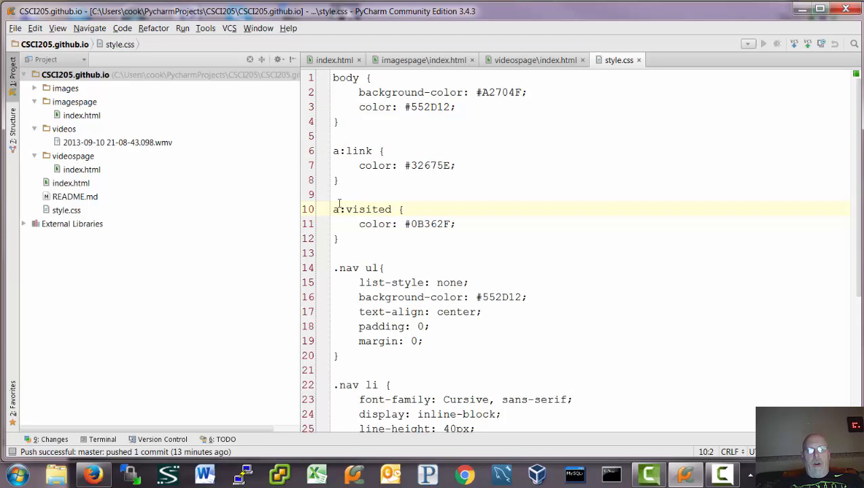
{"action": "left_click", "coordinate": [334, 60]}
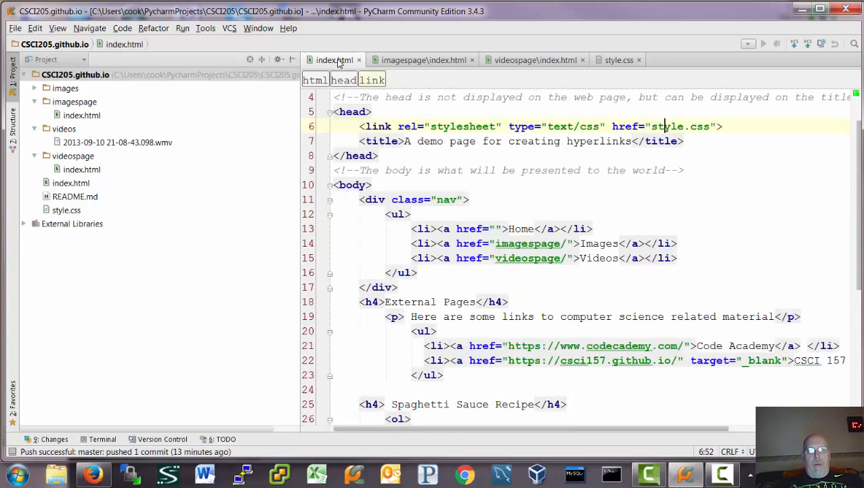
{"action": "mouse_move", "coordinate": [444, 233]}
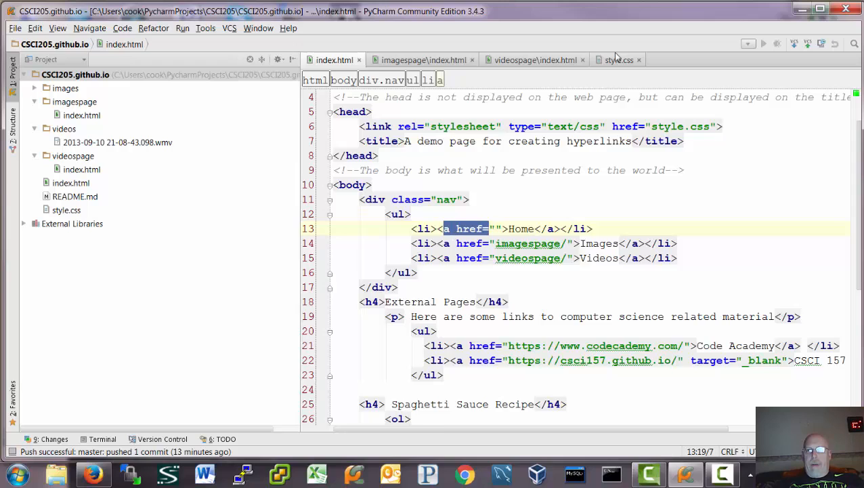
{"action": "left_click", "coordinate": [618, 60]}
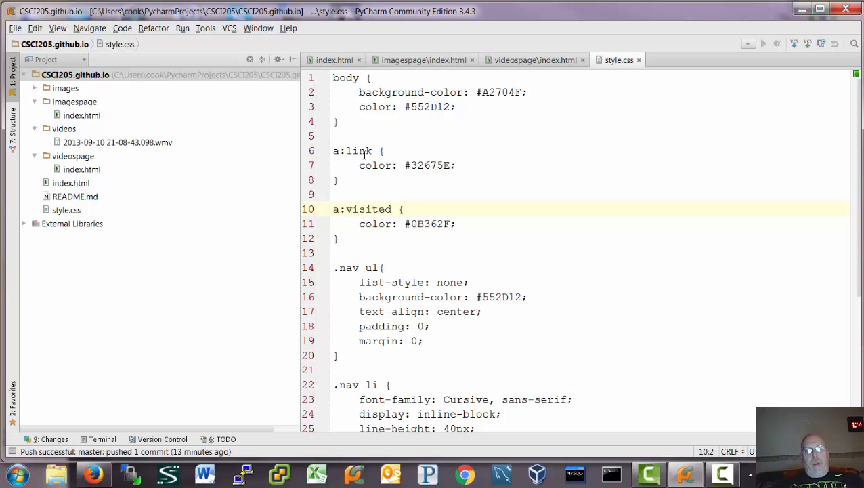
- Point out the a:link colour rule in style.css, then bring Firefox's Paletton palette up
{"action": "left_click", "coordinate": [366, 150]}
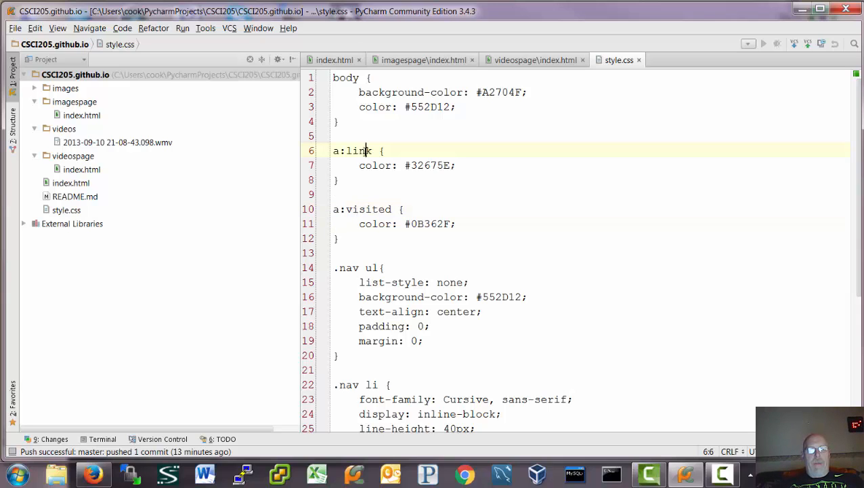
{"action": "left_click", "coordinate": [369, 208]}
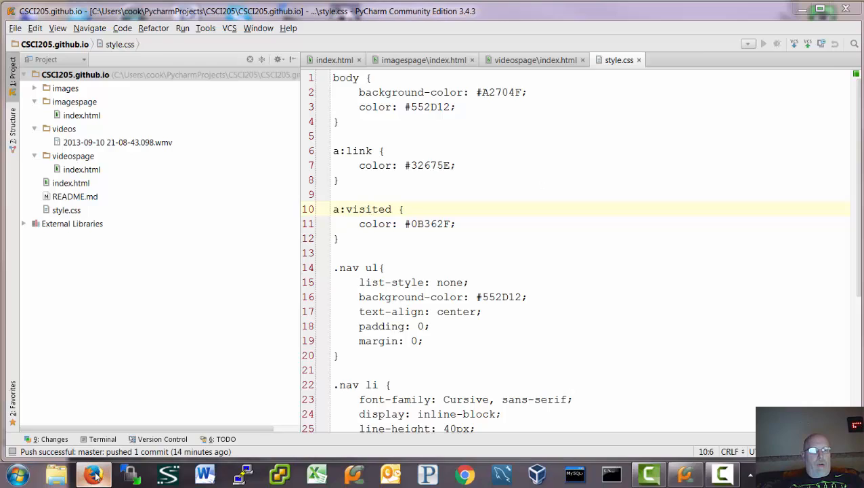
{"action": "left_click", "coordinate": [95, 474]}
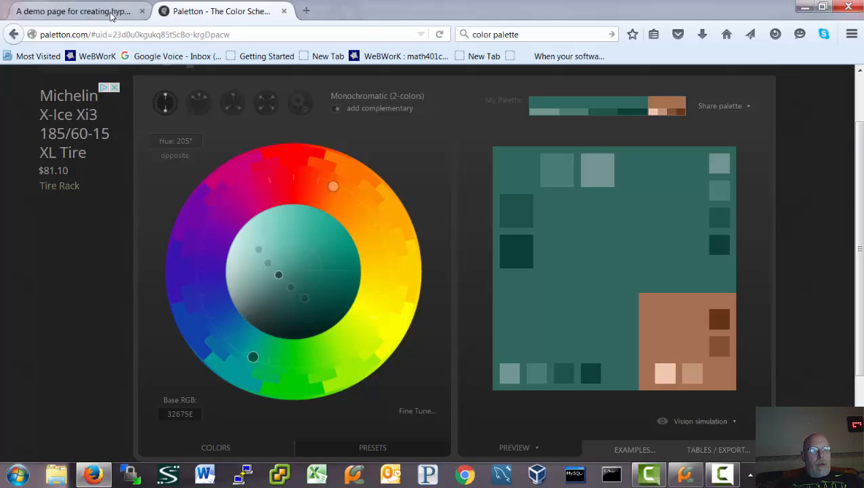
- Return to the styled home page and follow its Images navigation link
{"action": "left_click", "coordinate": [75, 11]}
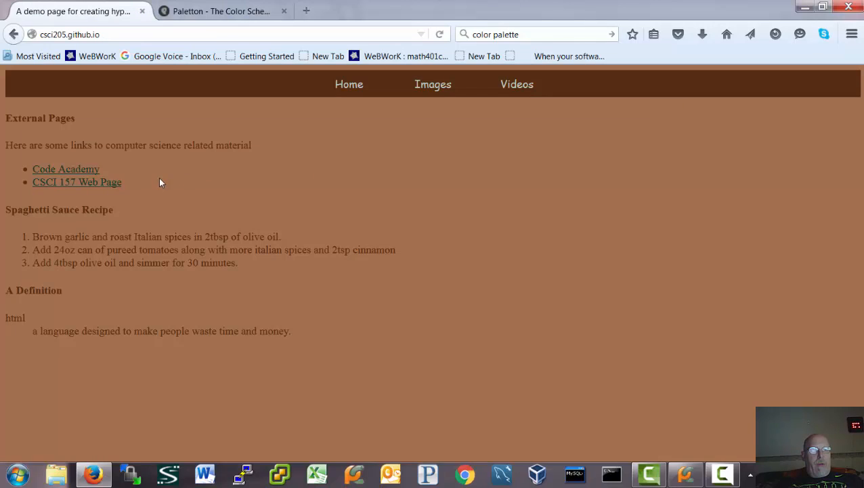
{"action": "mouse_move", "coordinate": [276, 133]}
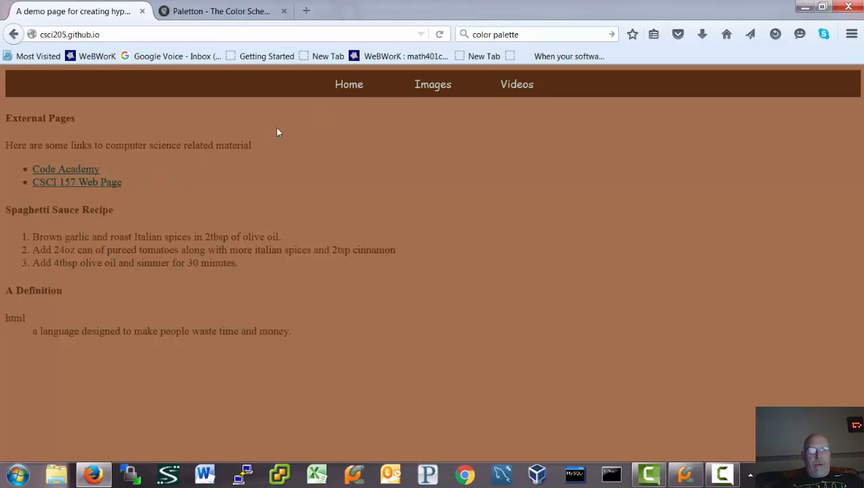
{"action": "mouse_move", "coordinate": [126, 175]}
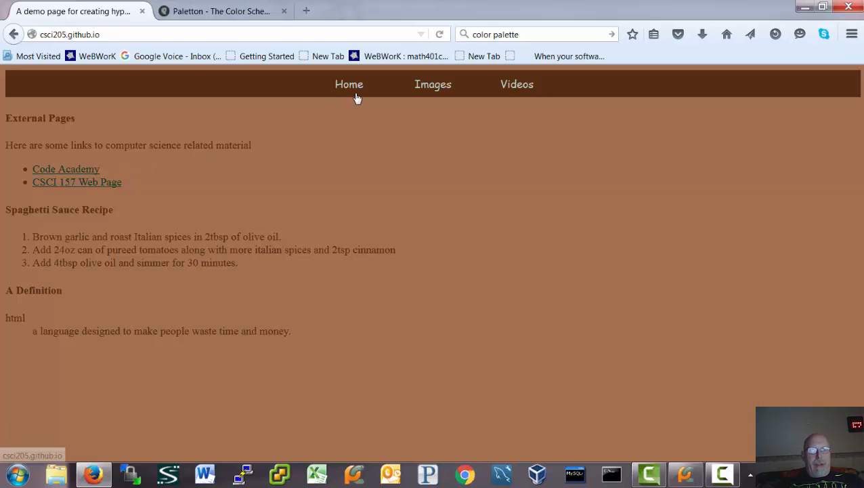
{"action": "mouse_move", "coordinate": [434, 84]}
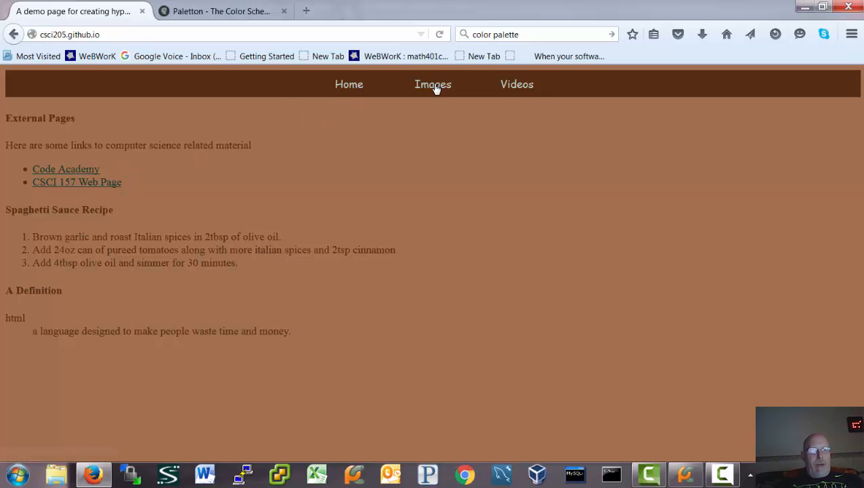
{"action": "left_click", "coordinate": [432, 84]}
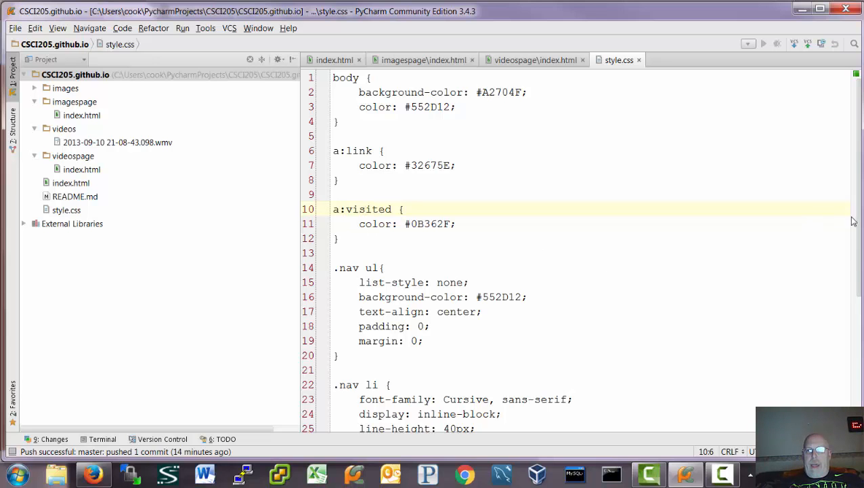
- Go over the .nav ul, .nav li and .nav a rules in style.css
{"action": "scroll", "scroll_direction": "down", "scroll_amount": 3}
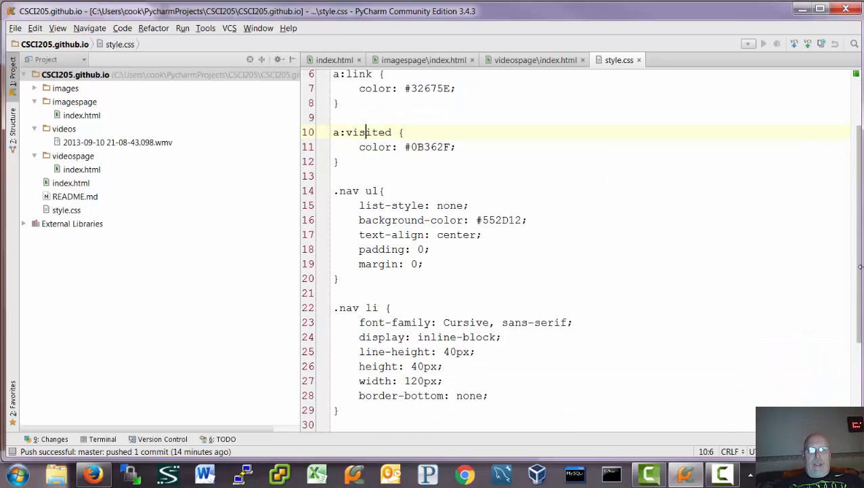
{"action": "scroll", "scroll_direction": "down", "scroll_amount": 3}
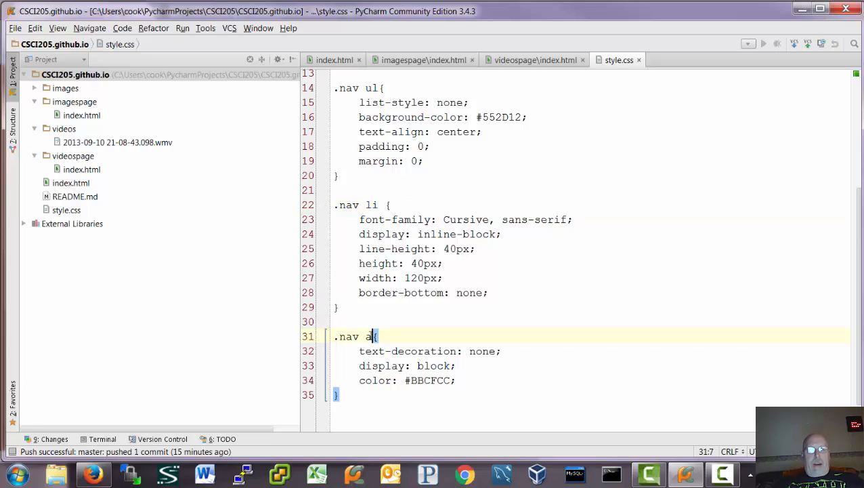
{"action": "type", "text": "l"}
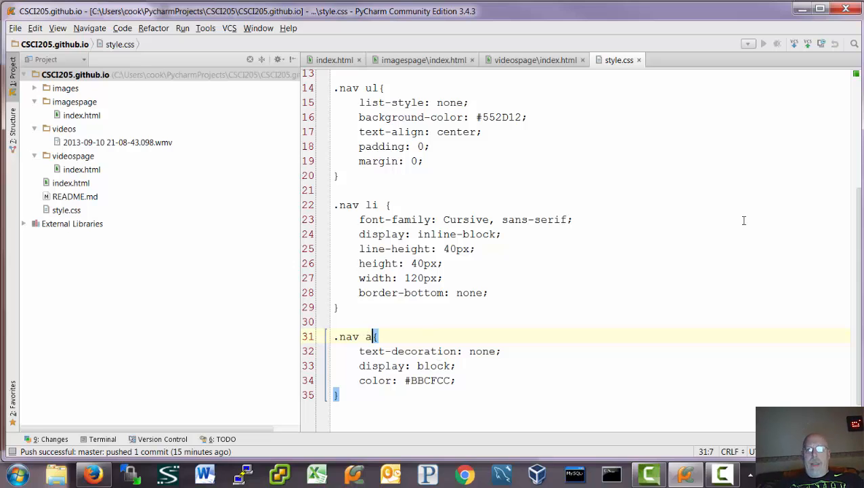
{"action": "left_click", "coordinate": [369, 87]}
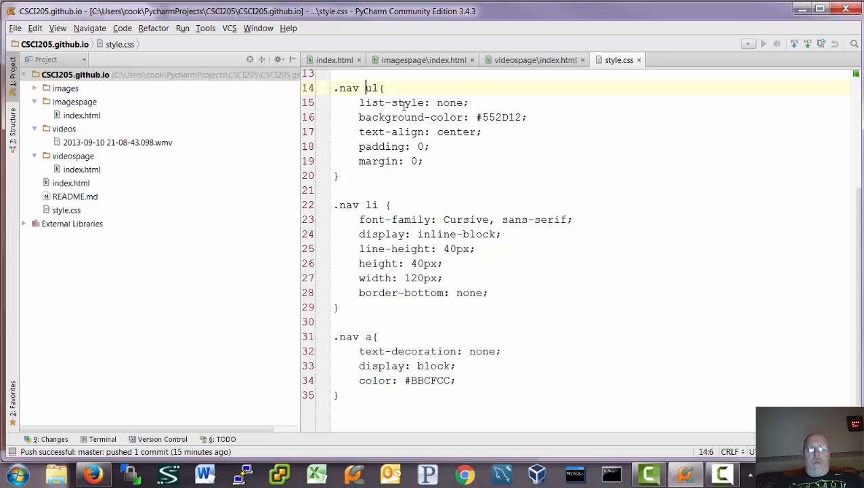
{"action": "left_click", "coordinate": [449, 103]}
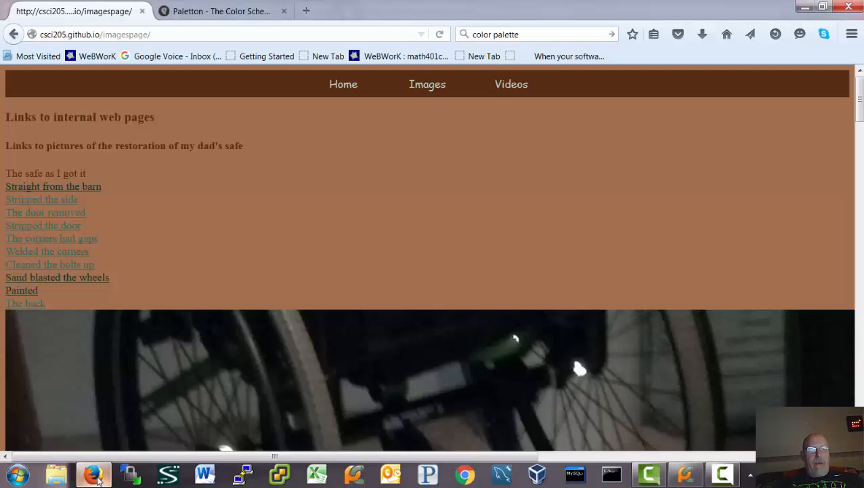
{"action": "mouse_move", "coordinate": [209, 109]}
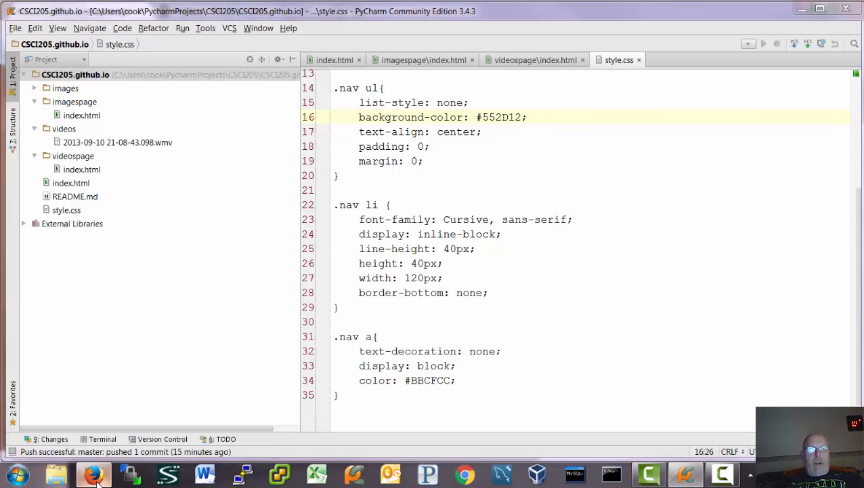
- Show the images page in a smaller Firefox window over the .nav ul #552D12 background rule
{"action": "left_click", "coordinate": [93, 474]}
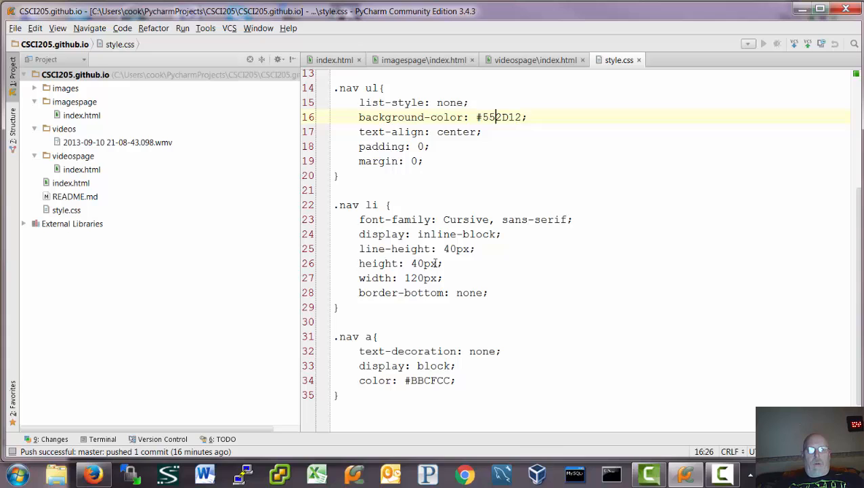
{"action": "mouse_move", "coordinate": [473, 209]}
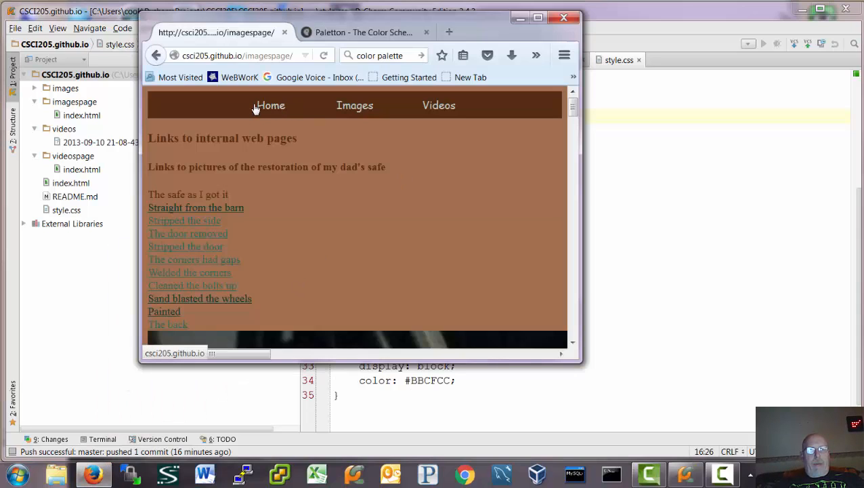
{"action": "mouse_move", "coordinate": [218, 130]}
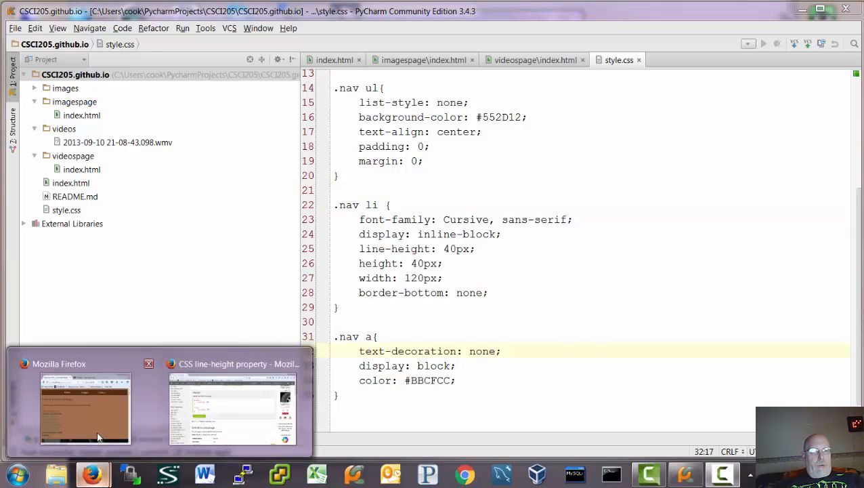
- Resume style.css's .nav rules, then put the images page preview back in front
{"action": "left_click", "coordinate": [84, 410]}
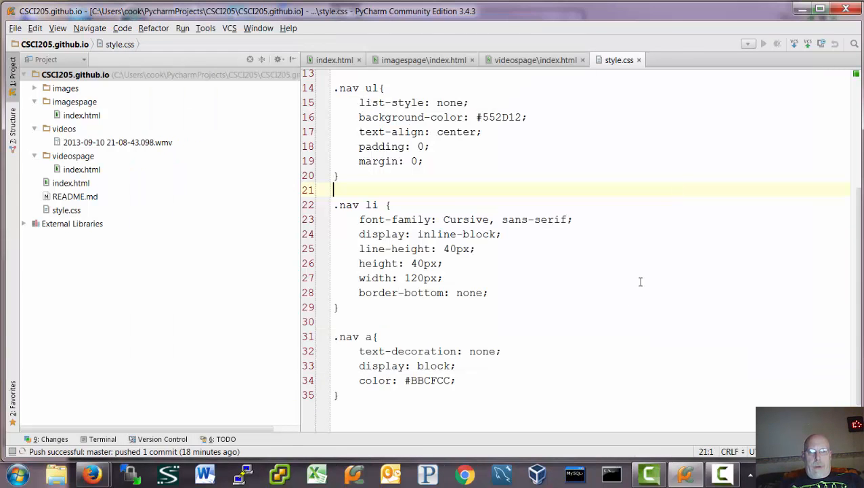
{"action": "mouse_move", "coordinate": [628, 312]}
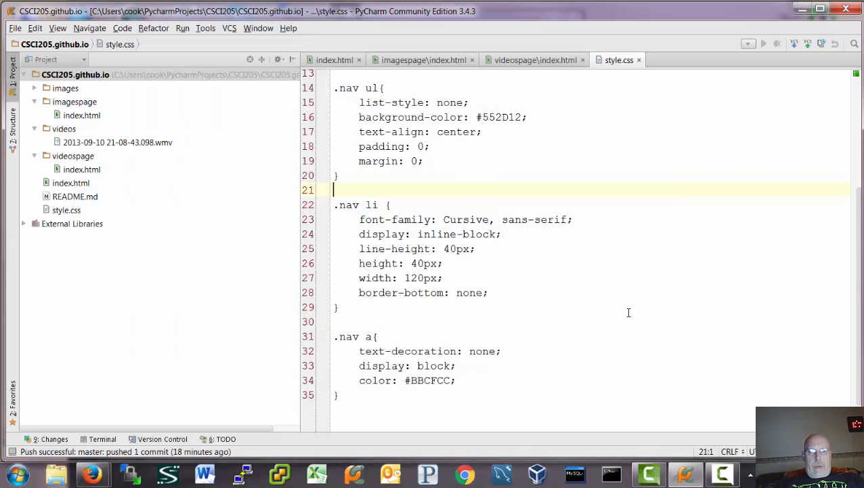
{"action": "mouse_move", "coordinate": [529, 317]}
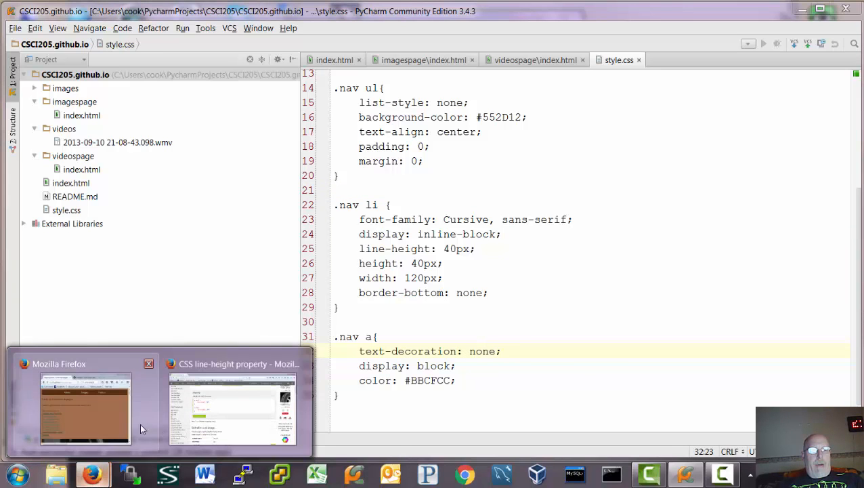
{"action": "left_click", "coordinate": [84, 407]}
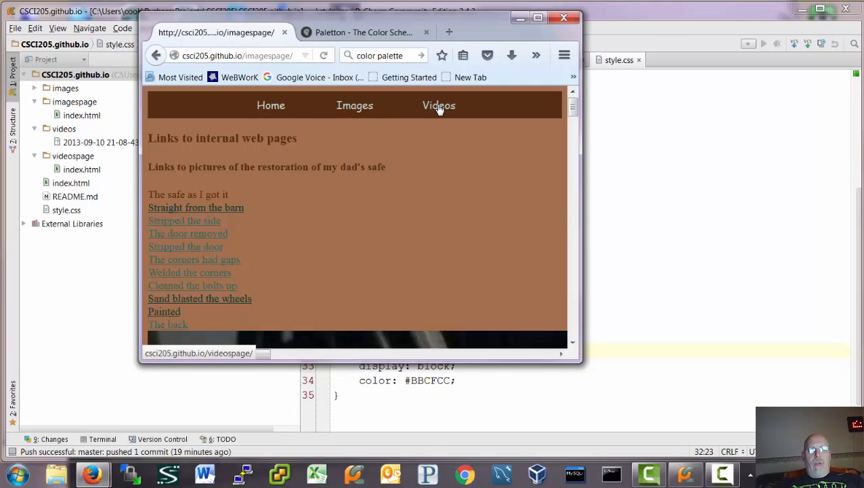
{"action": "mouse_move", "coordinate": [599, 147]}
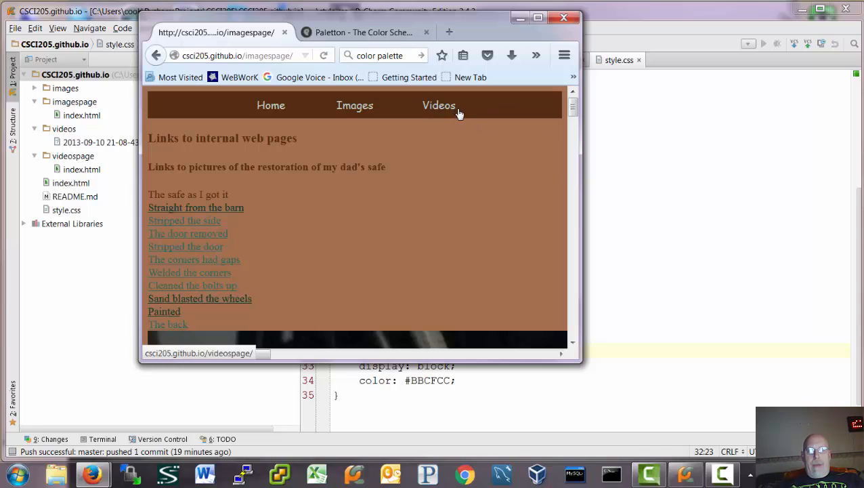
{"action": "mouse_move", "coordinate": [438, 122]}
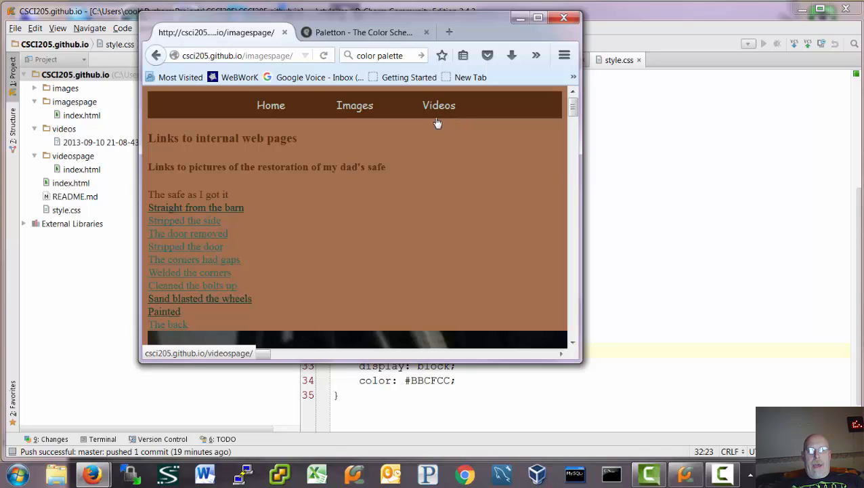
{"action": "mouse_move", "coordinate": [425, 100]}
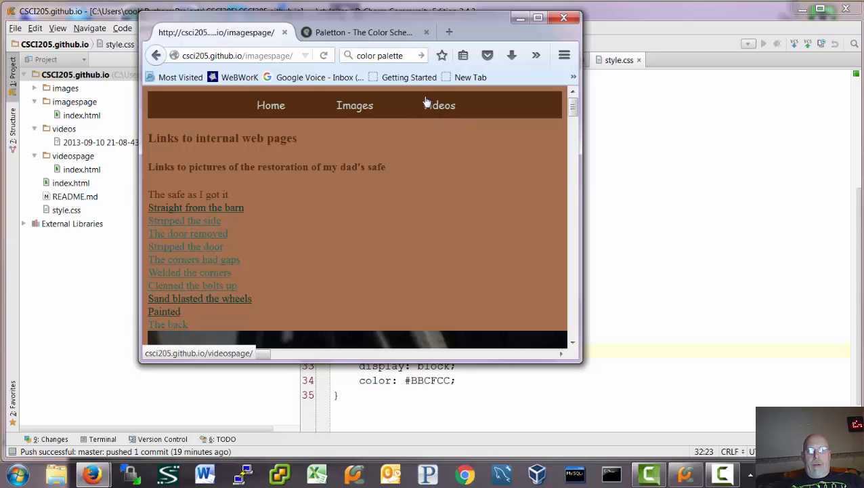
{"action": "mouse_move", "coordinate": [463, 114]}
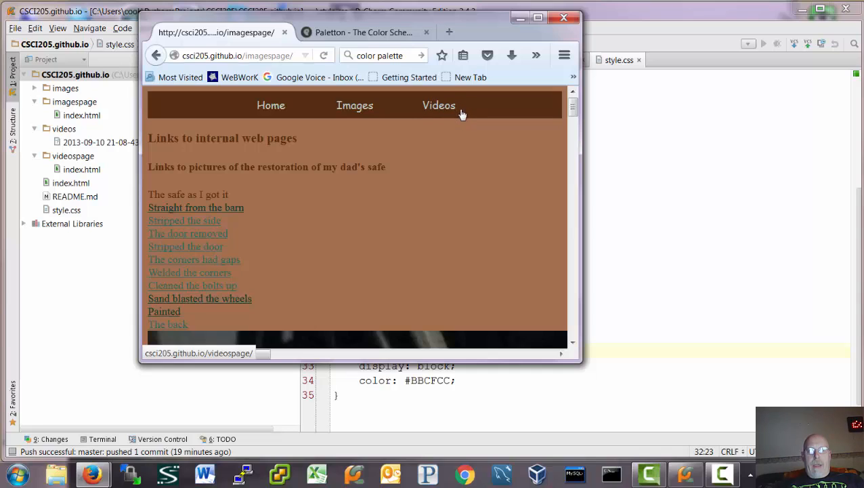
{"action": "mouse_move", "coordinate": [458, 120]}
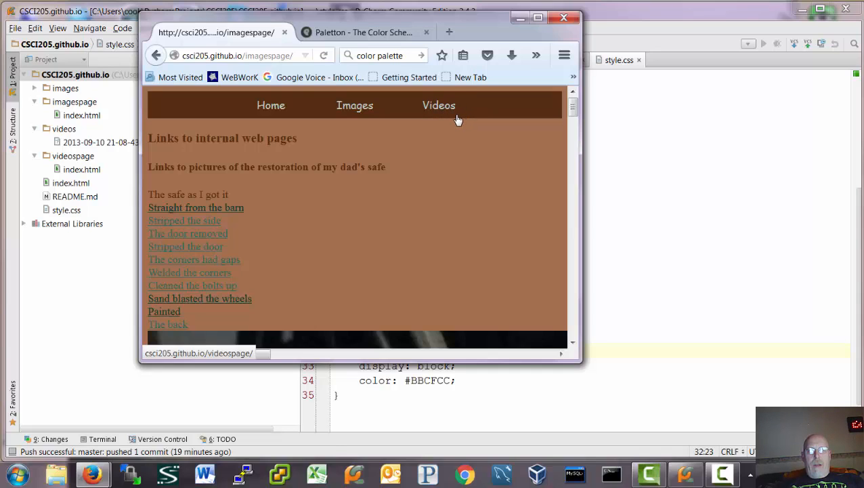
{"action": "mouse_move", "coordinate": [425, 125]}
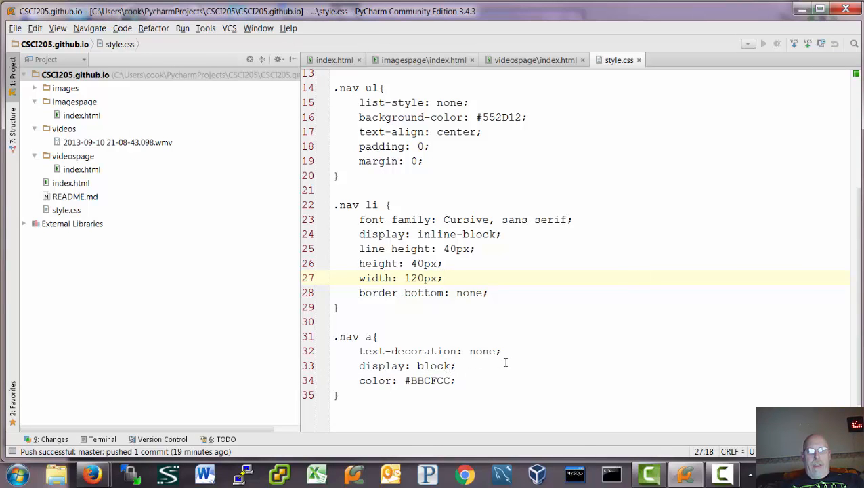
- Check the link colour in .nav a, then switch to the home page's index.html
{"action": "left_click", "coordinate": [439, 379]}
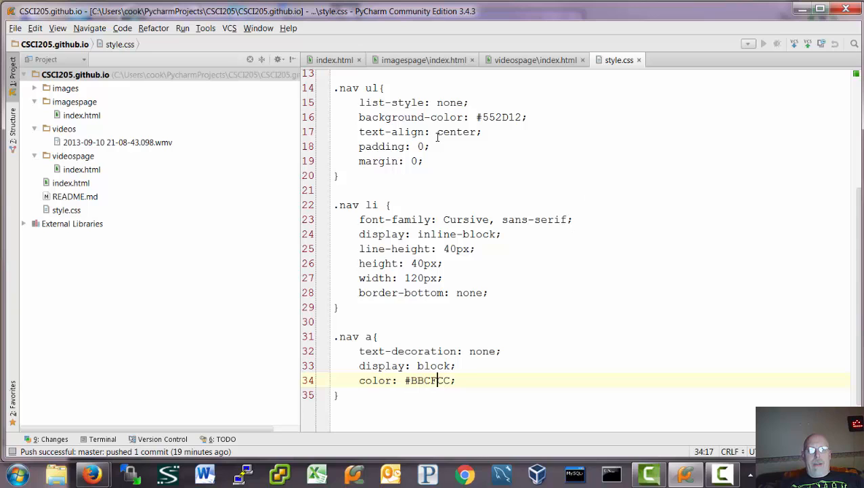
{"action": "left_click", "coordinate": [335, 60]}
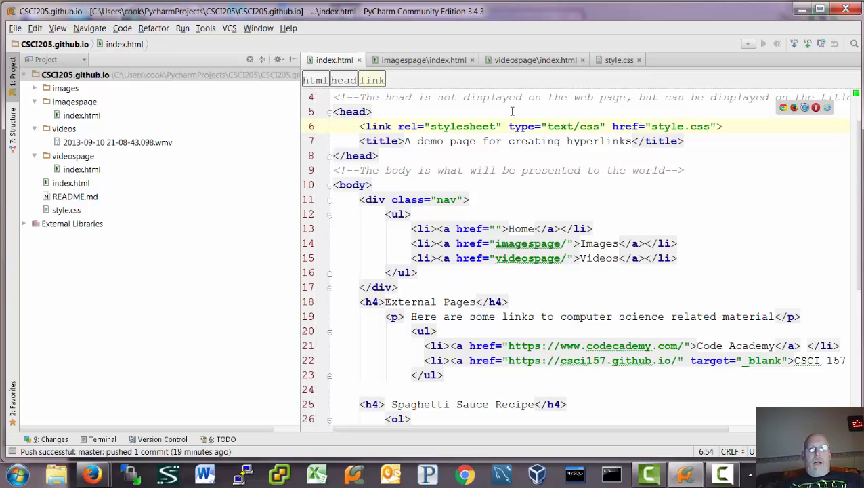
- Visit the videos and images pages' nav markup and the live home page, ending on style.css
{"action": "left_click", "coordinate": [535, 60]}
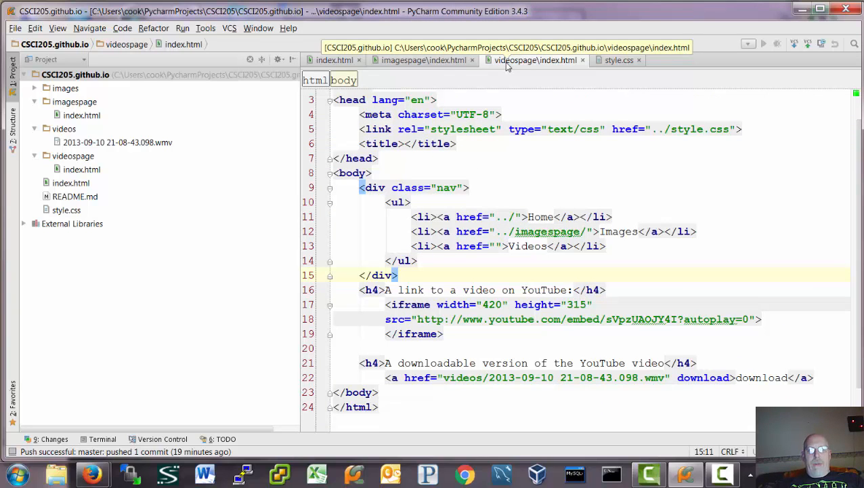
{"action": "left_click", "coordinate": [425, 59]}
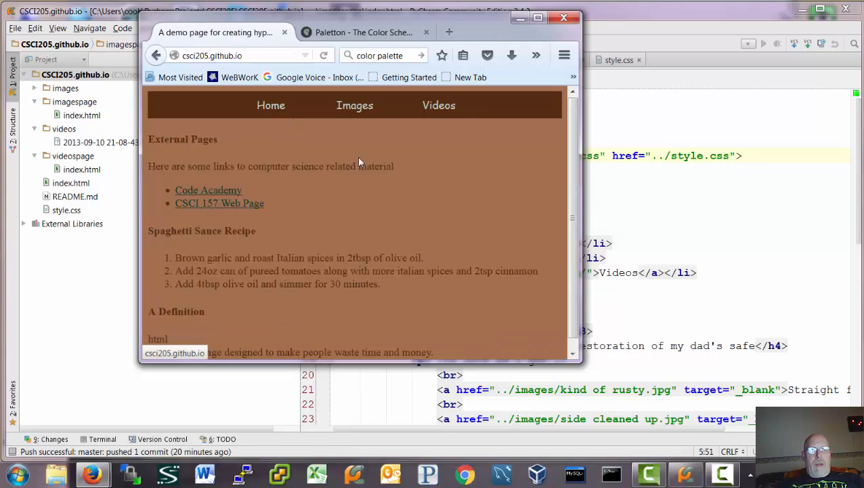
{"action": "left_click", "coordinate": [439, 105]}
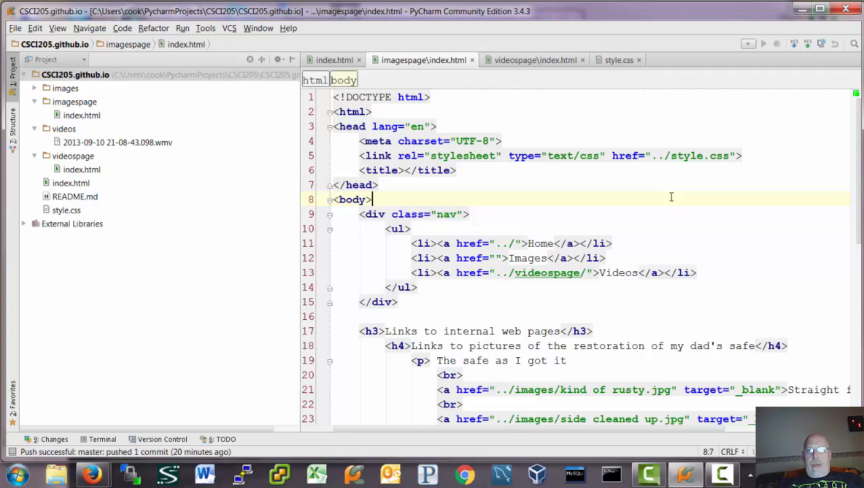
{"action": "left_click", "coordinate": [618, 60]}
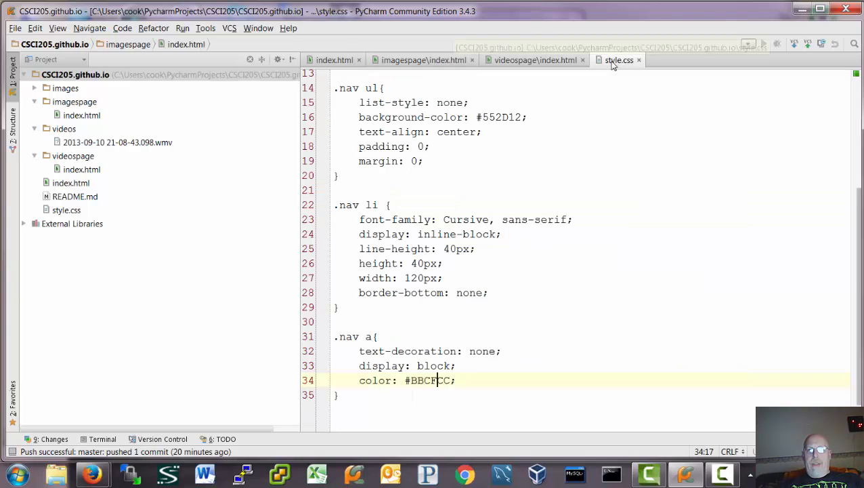
{"action": "left_click", "coordinate": [617, 60]}
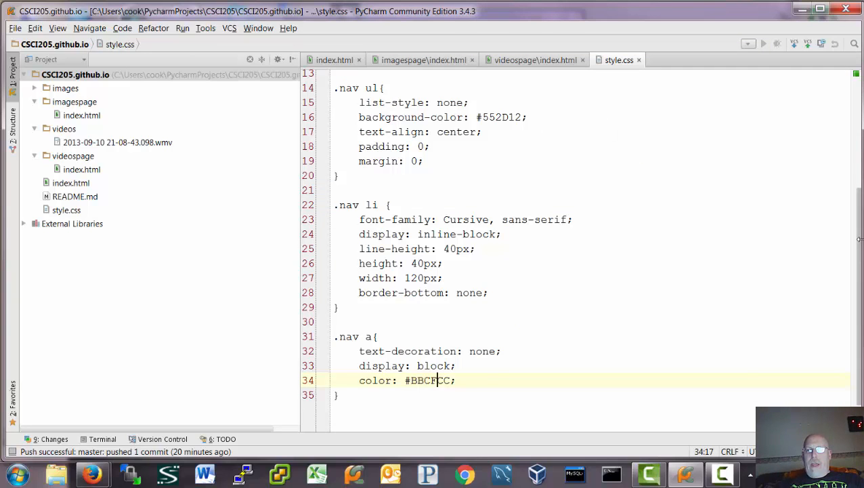